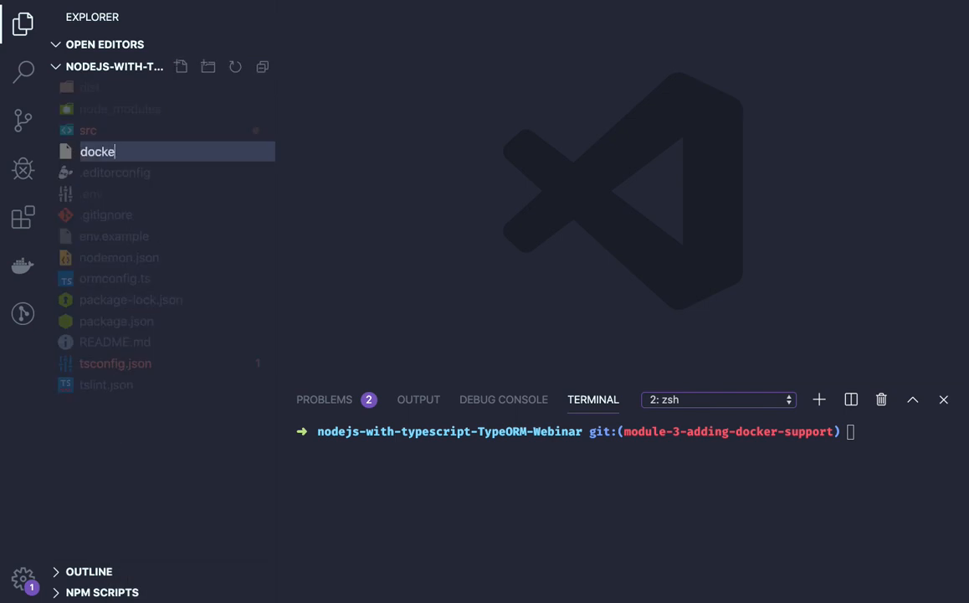
- Create a new file named Dockerfile at the project root and open it
text(D)
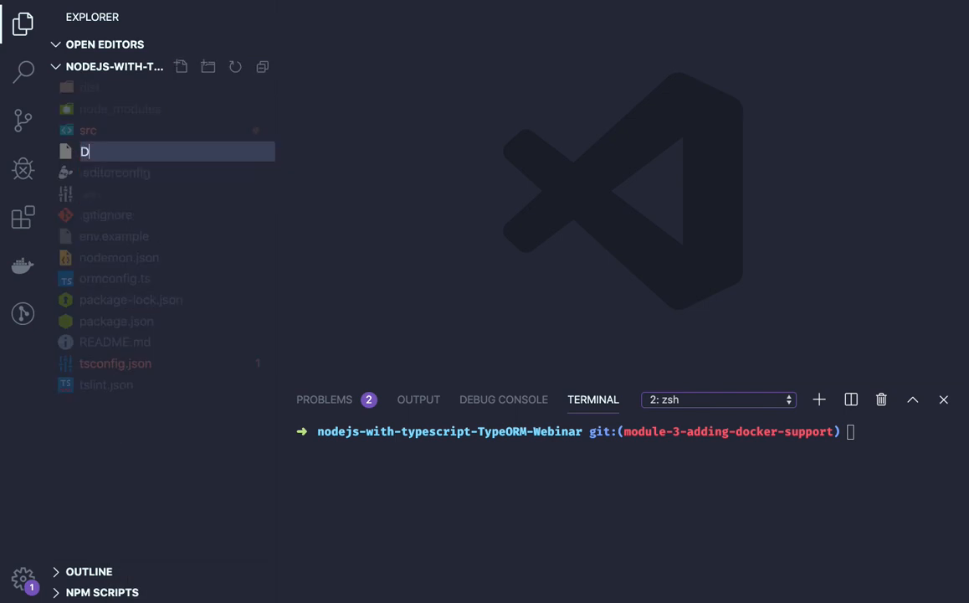
text(ockerfile)
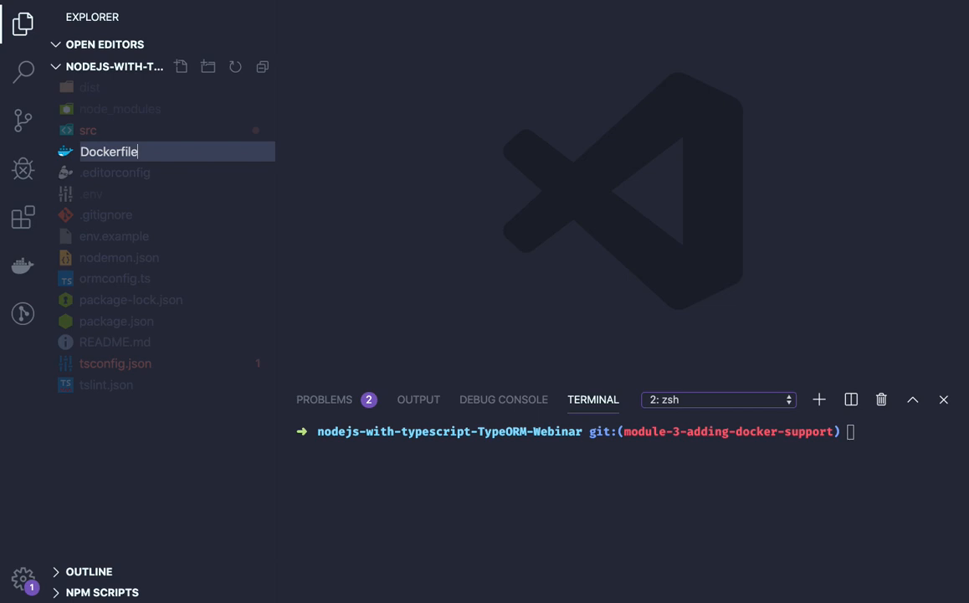
key(Enter)
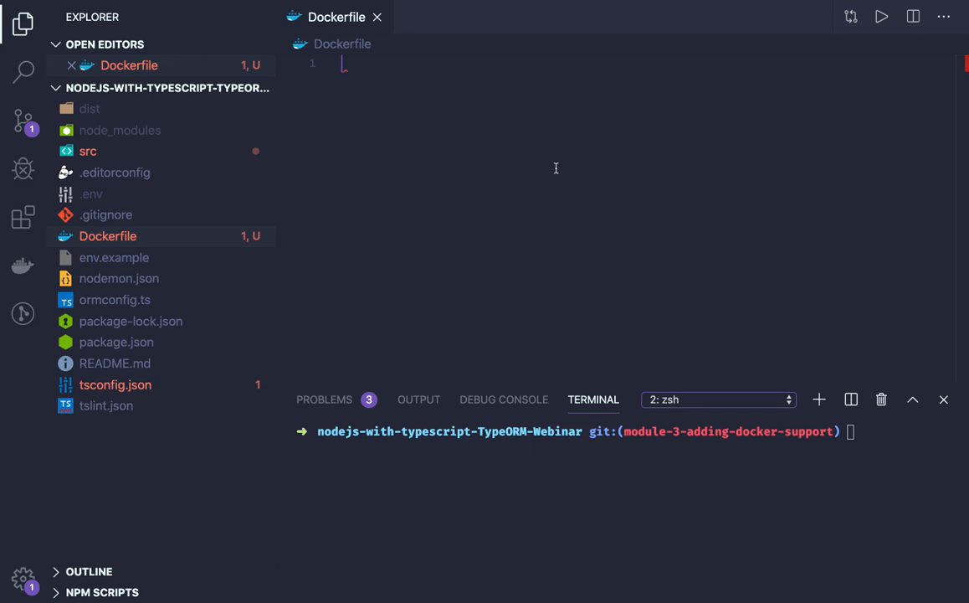
- Write FROM node:carbon, WORKDIR /usr/src/app and a COPY line in the Dockerfile
text(from node:car)
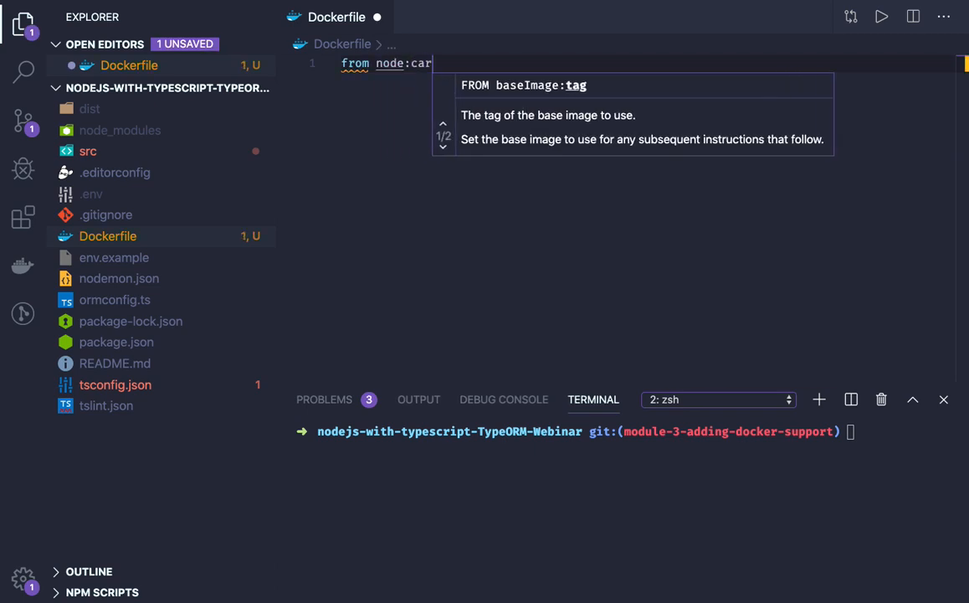
text(bon;)
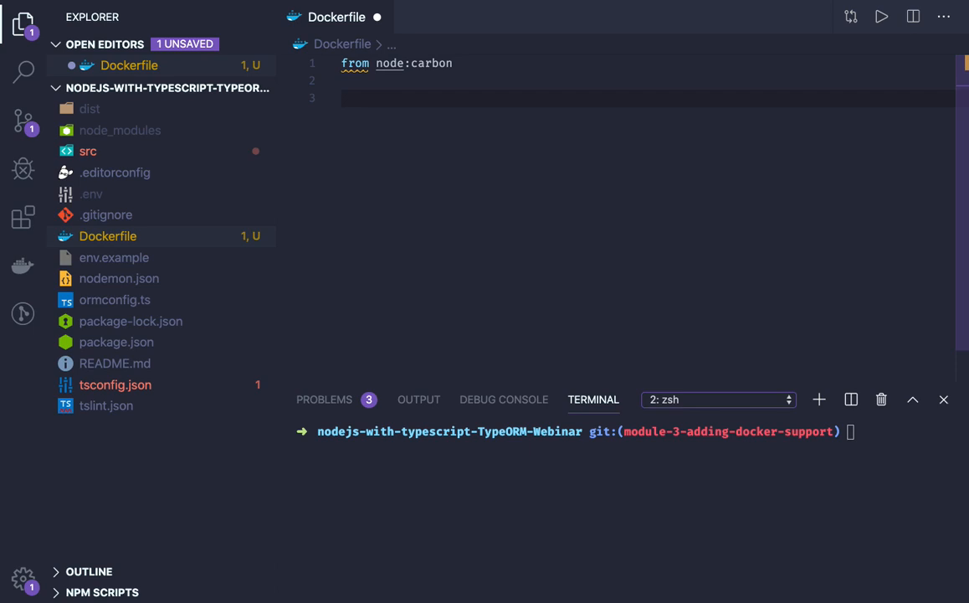
text(WORKDIR /the/workdir/path)
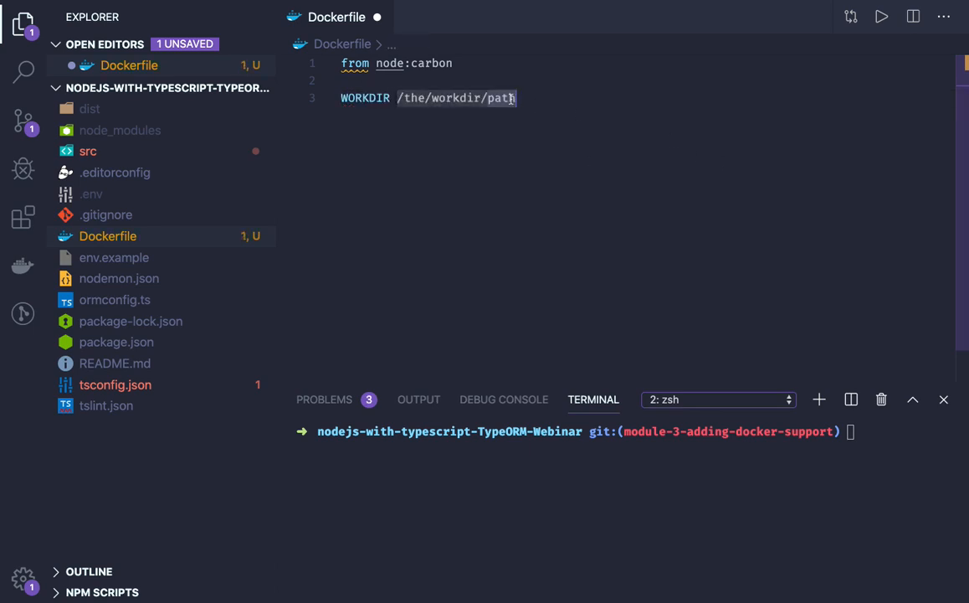
key(Backspace)
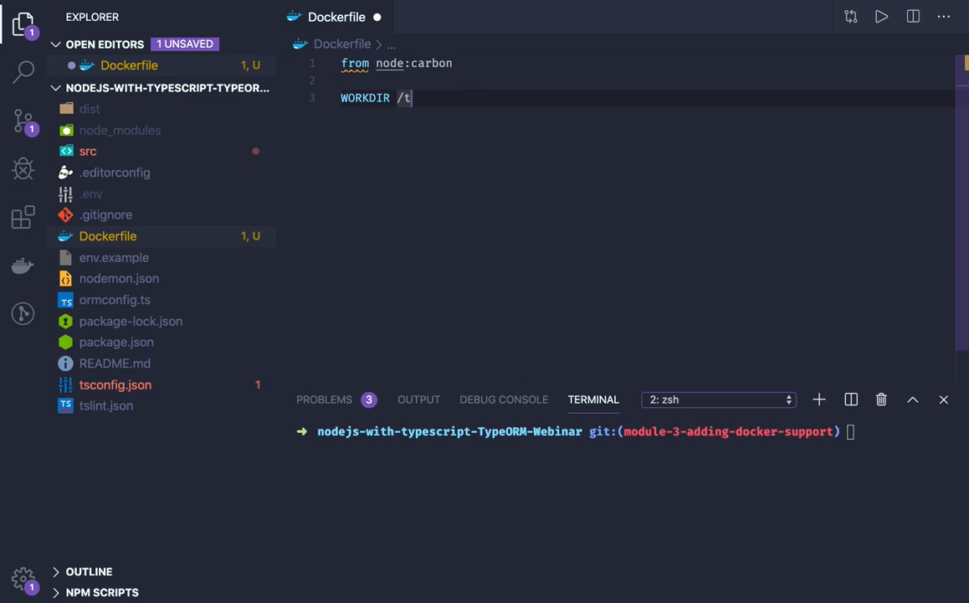
key(Backspace)
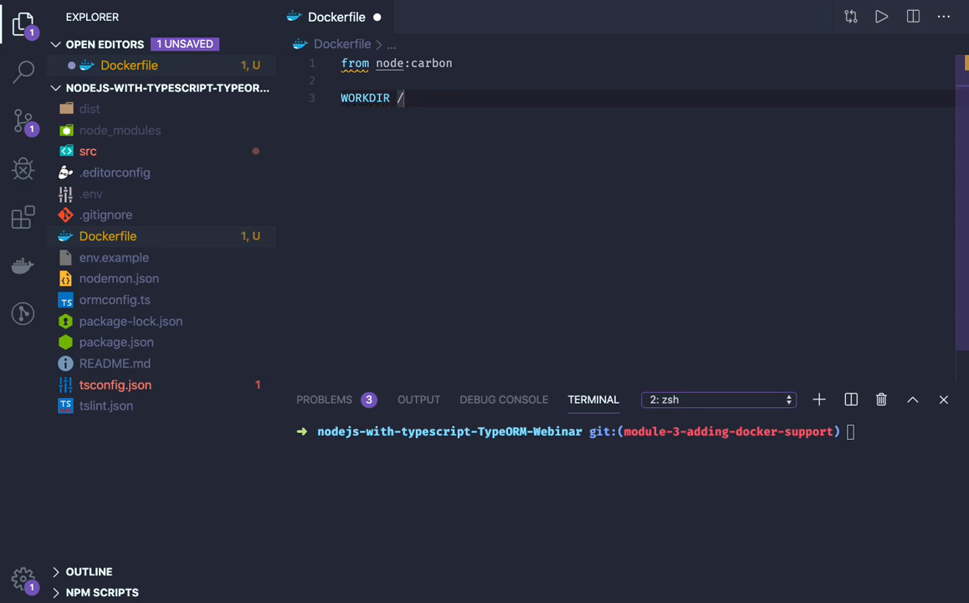
text(usr)
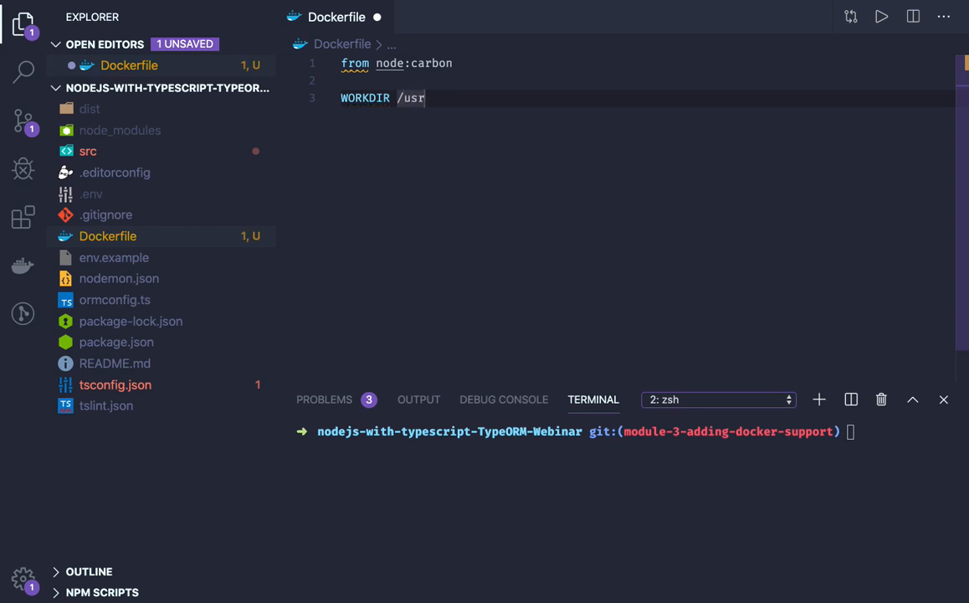
text(/)
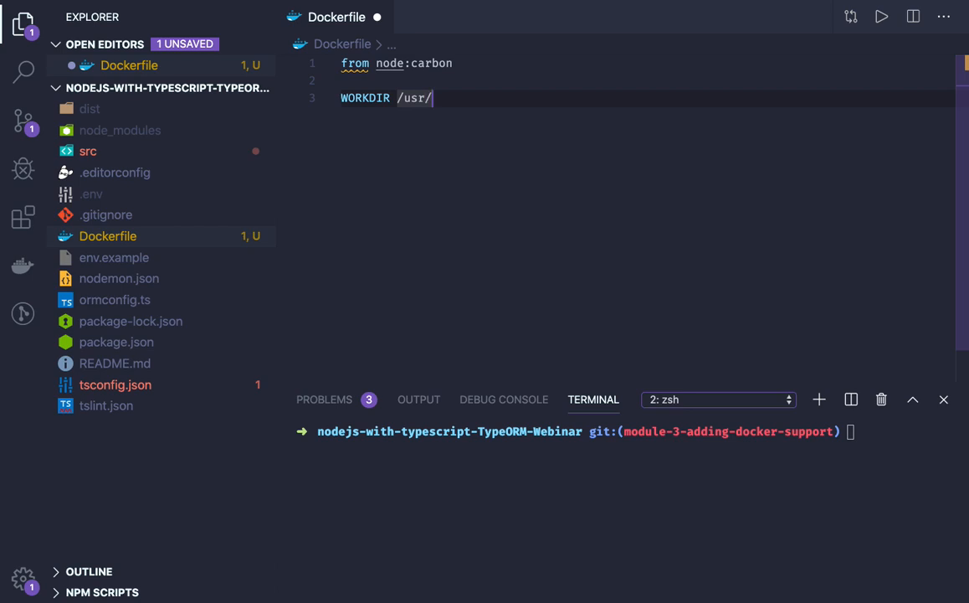
text(src/app)
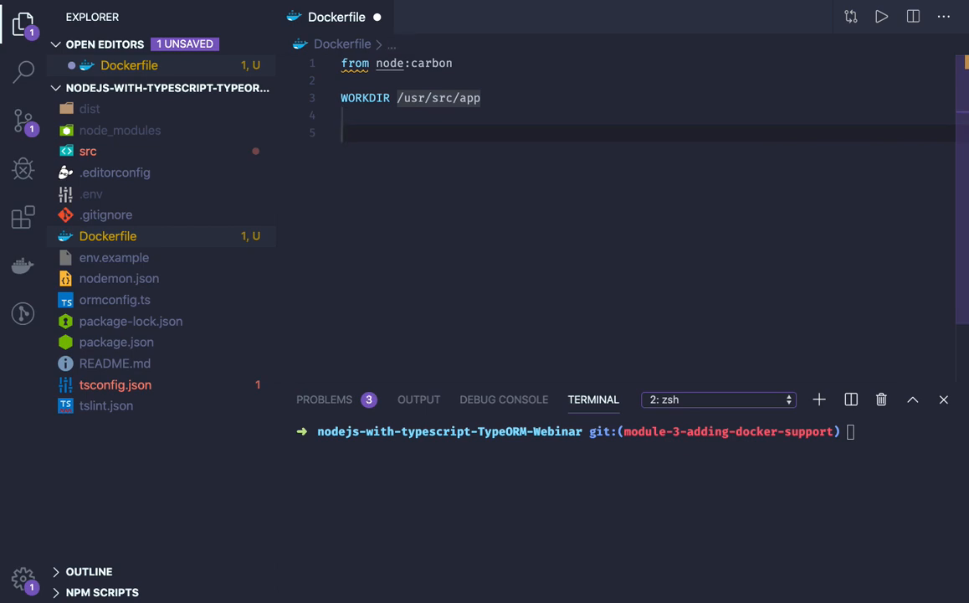
text(COPY . .)
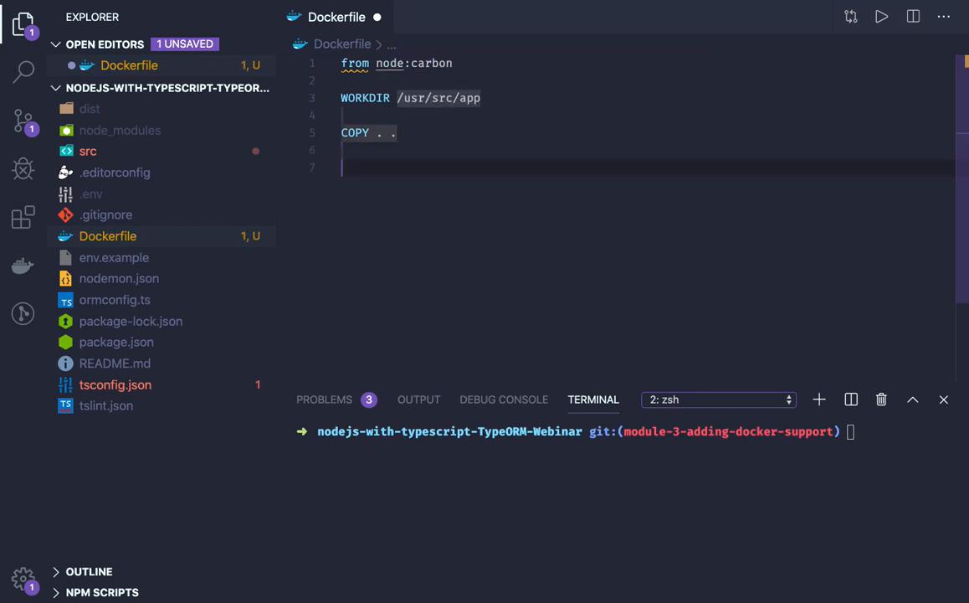
- Add RUN npm install and EXPOSE 3000 9209 lines to the Dockerfile
text(RUN)
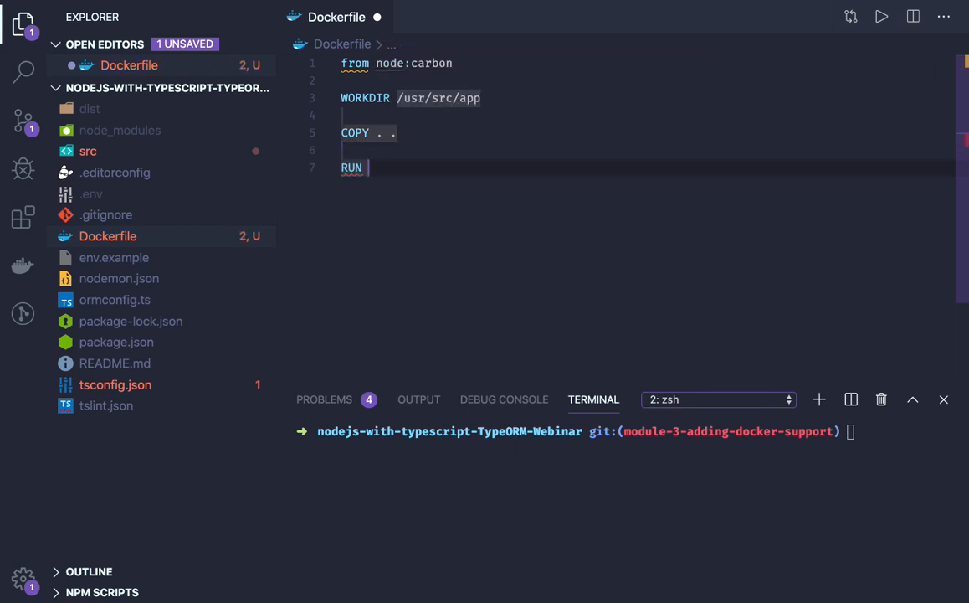
text(npm insta)
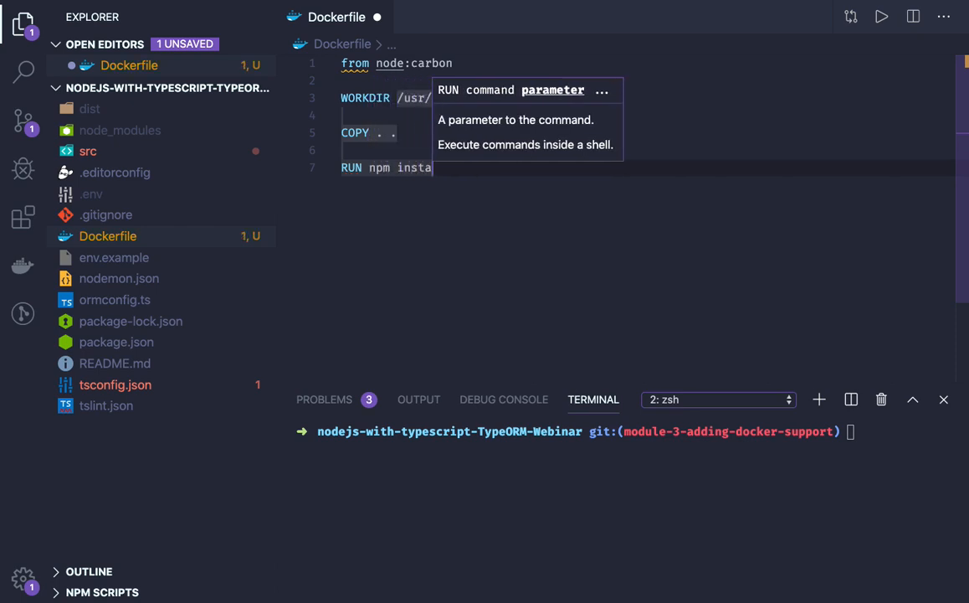
text(ll)
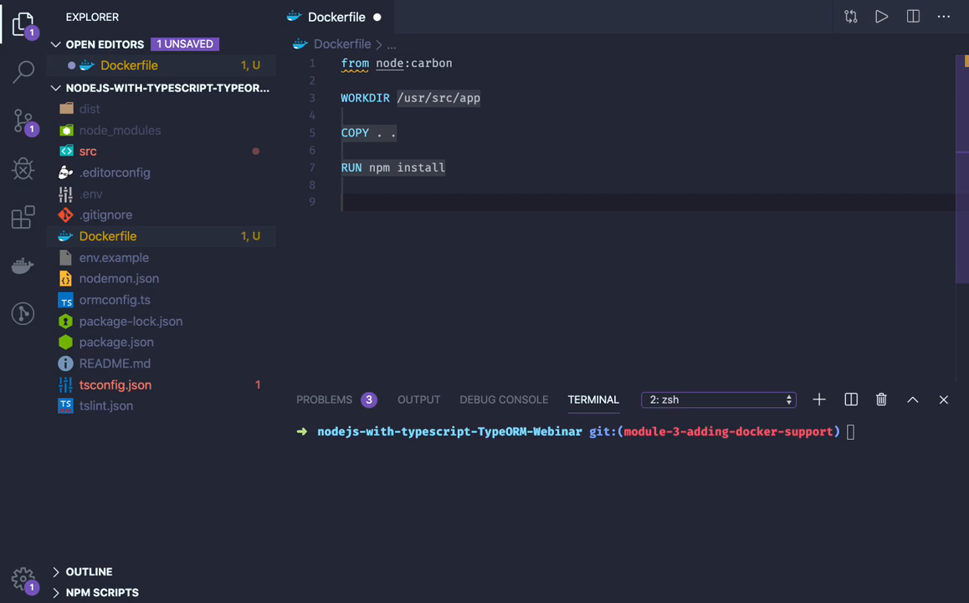
text(expo)
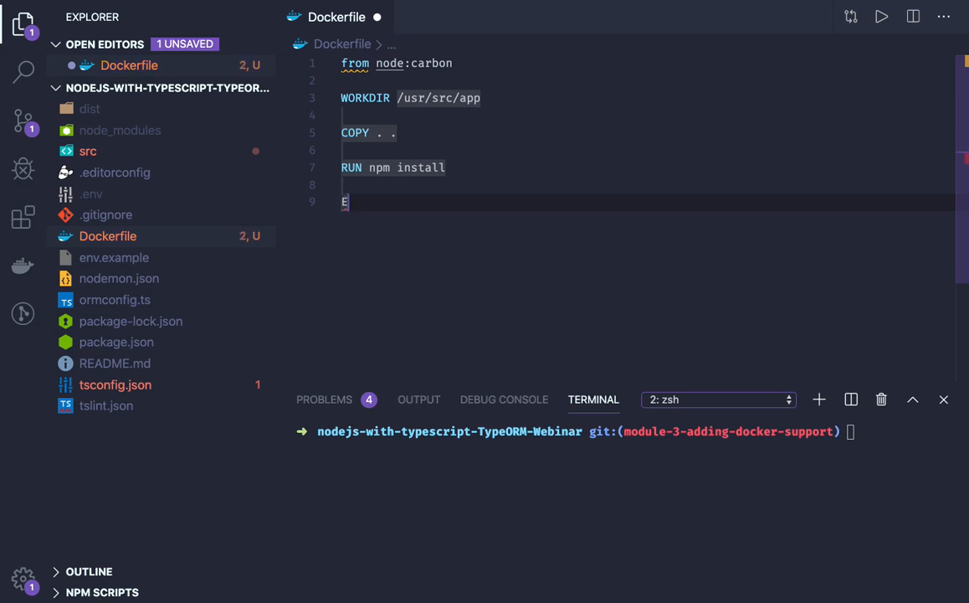
text(XPOSE)
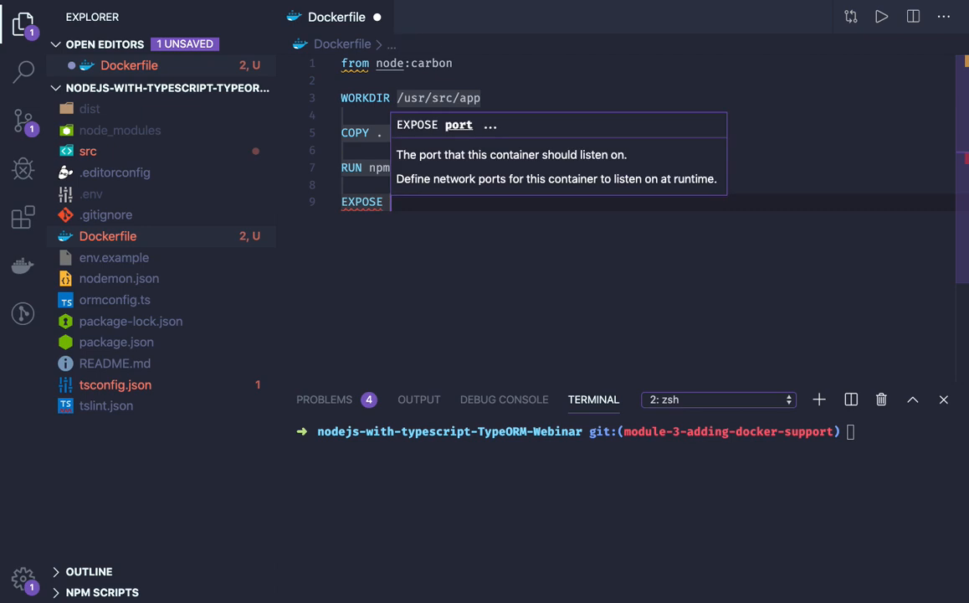
text(3000 9)
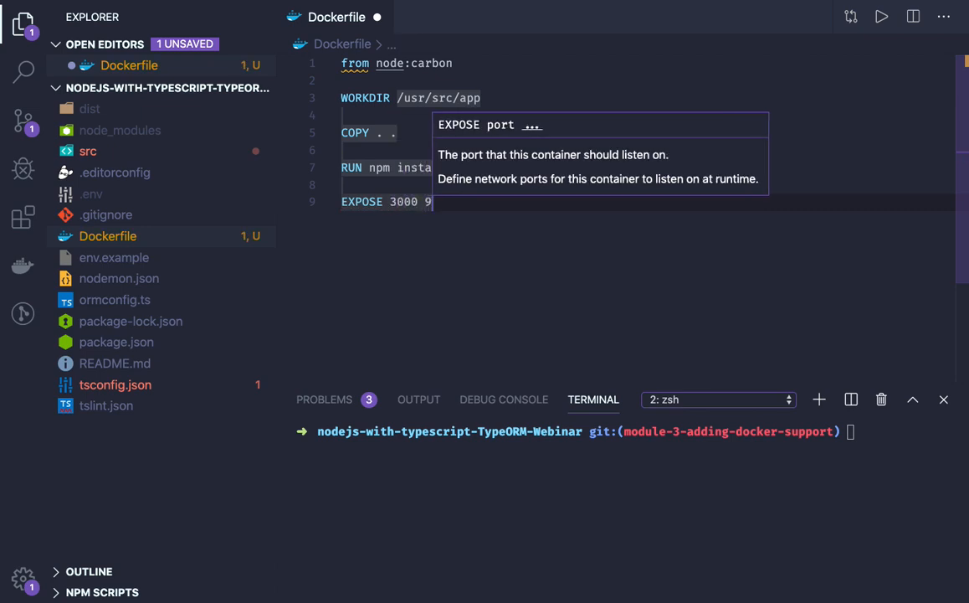
text(209)
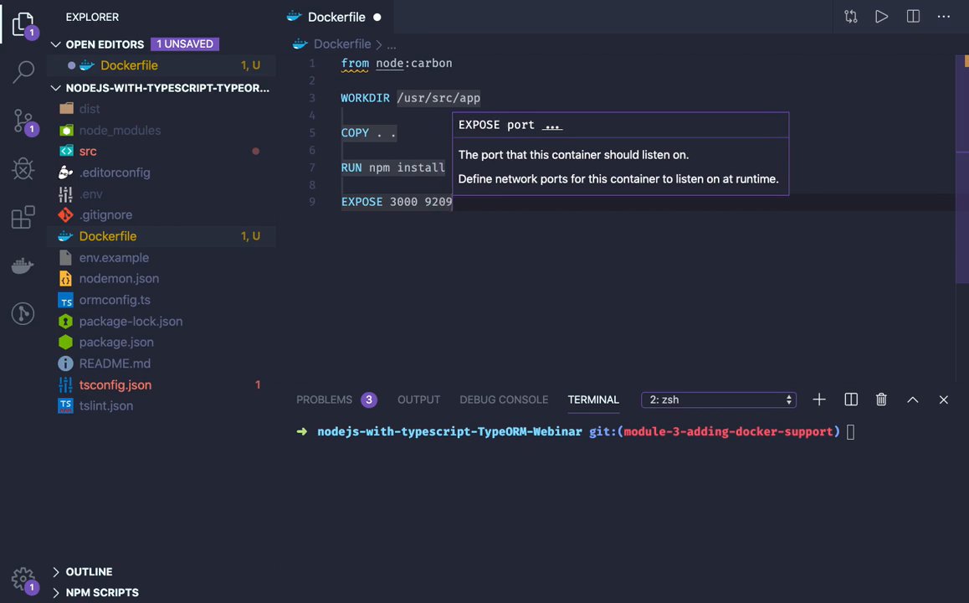
key(Enter)
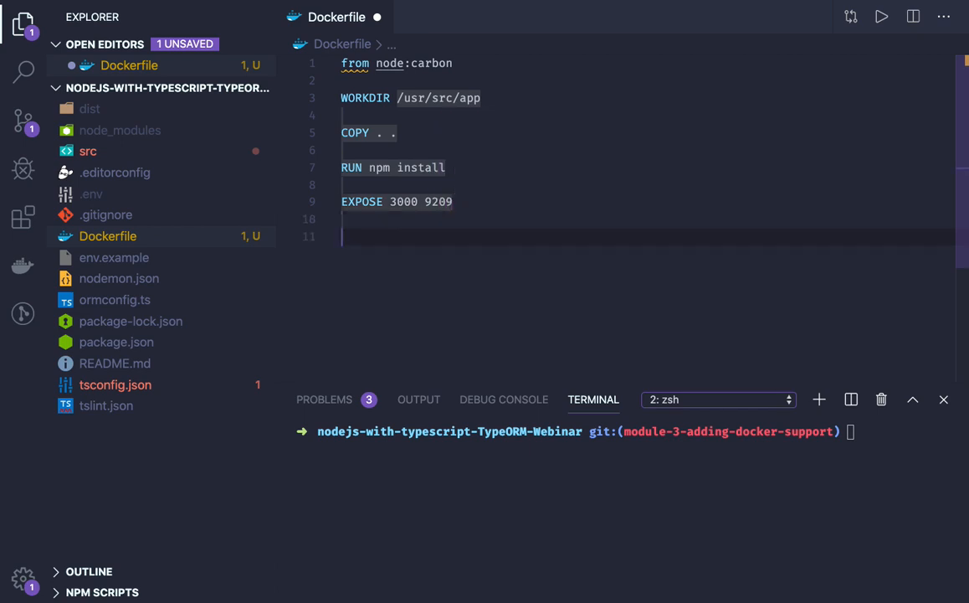
- Add CMD ["npm","run","start"] as the container start command
text(CMD)
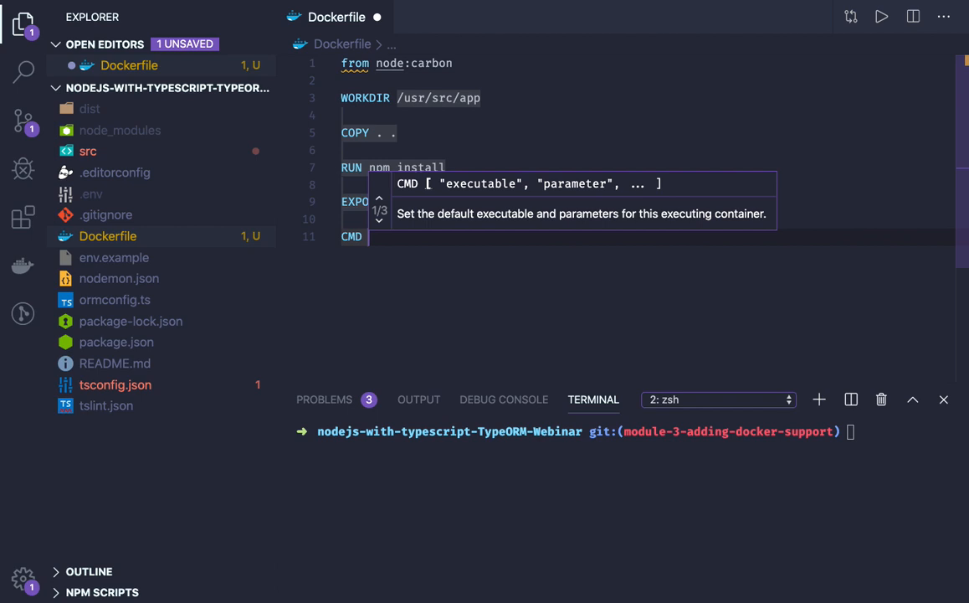
text([])
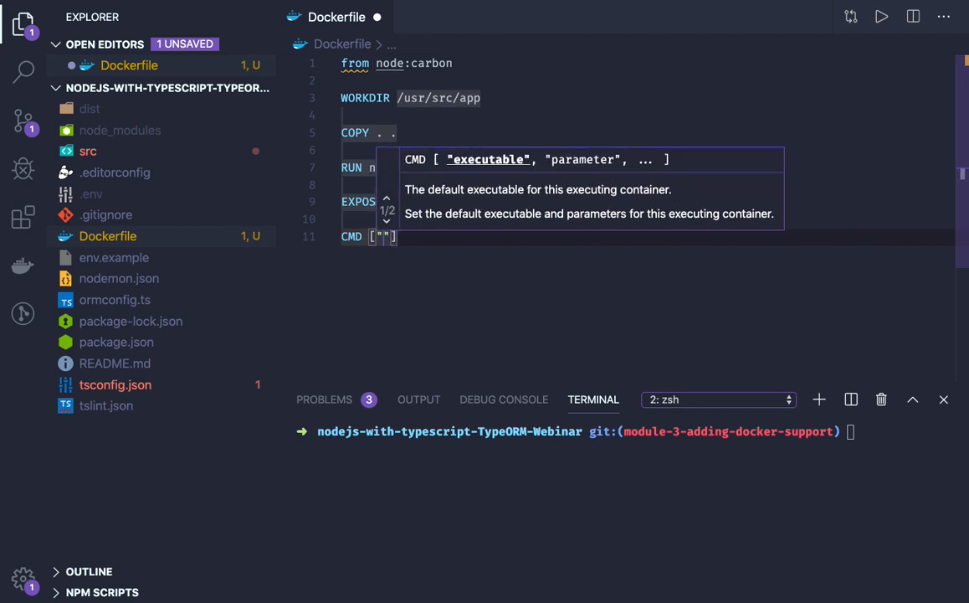
text(npm)
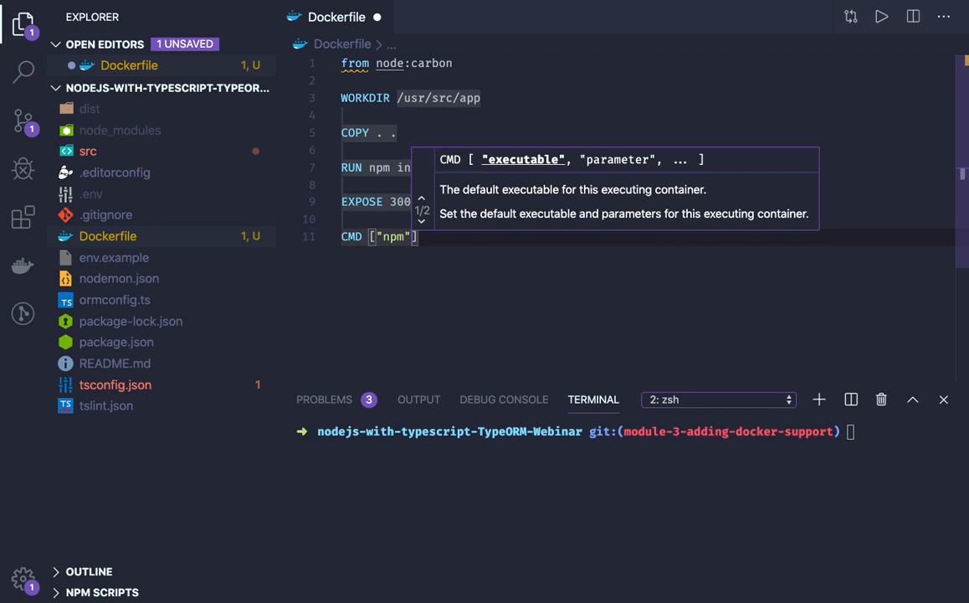
text(,")
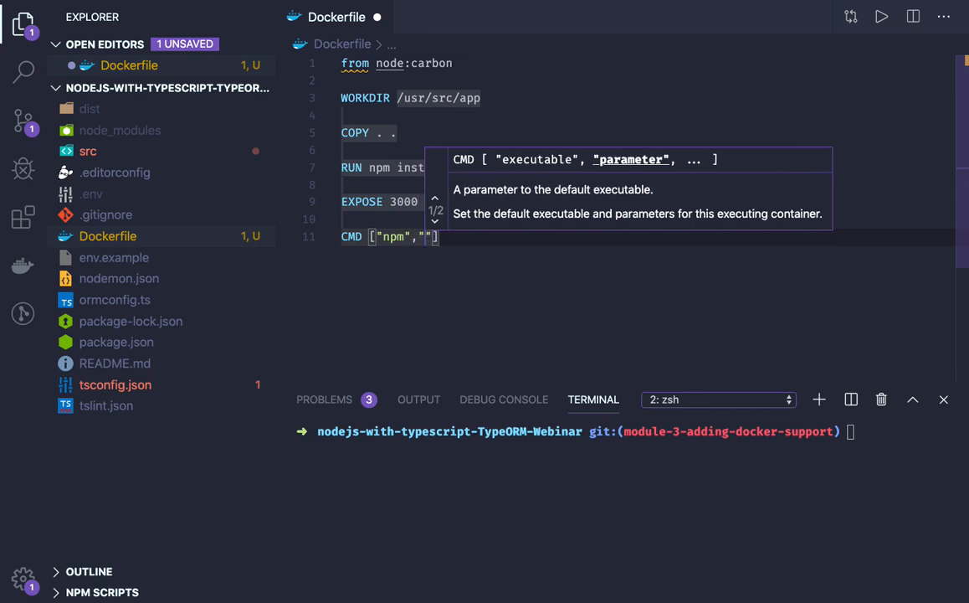
text(run","d)
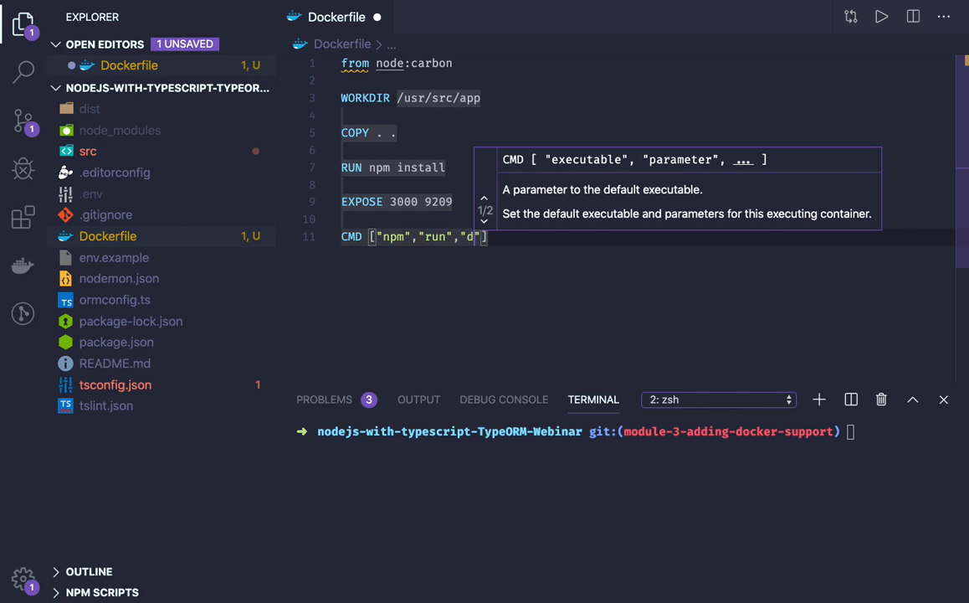
text(e)
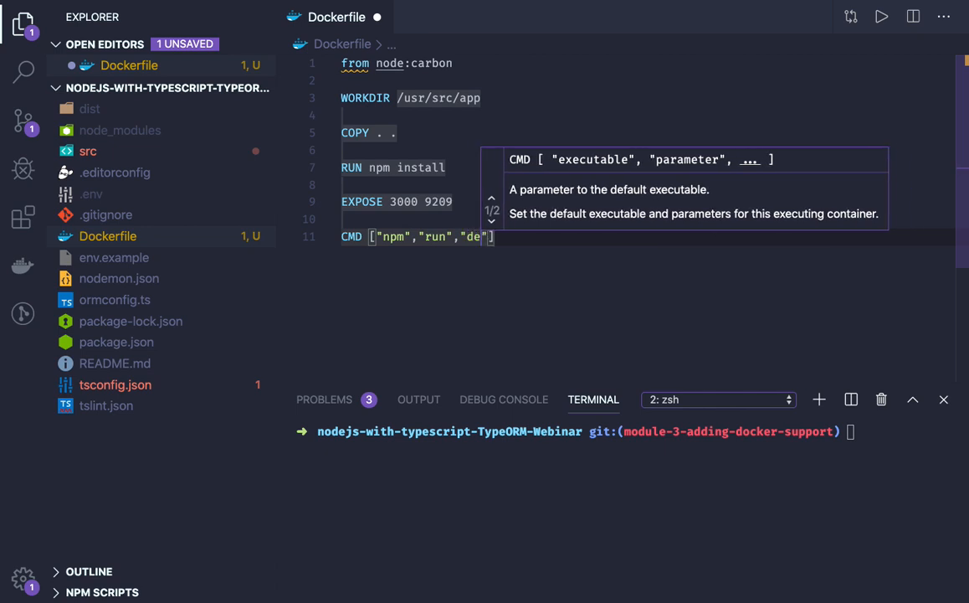
text(start)
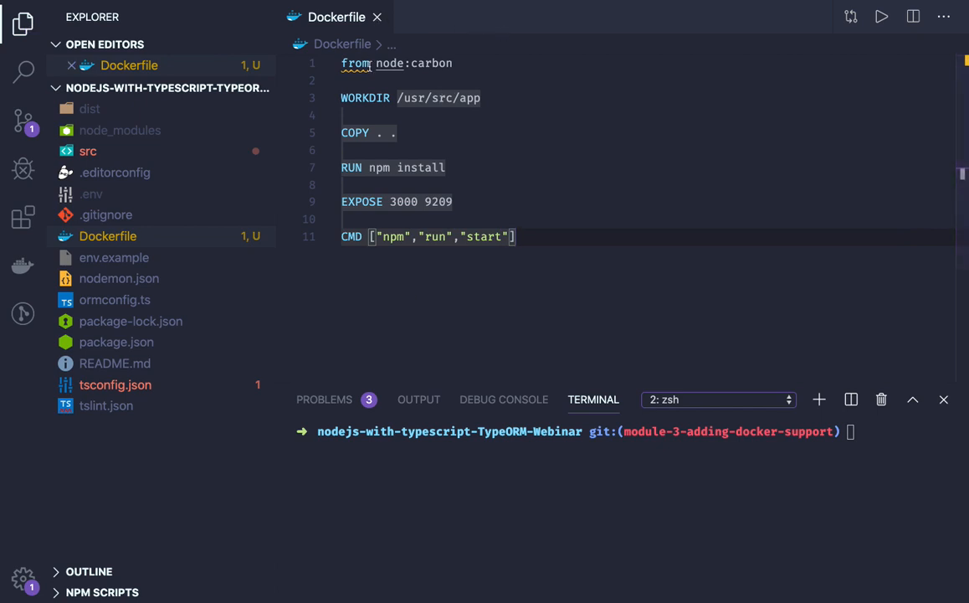
text(FROM)
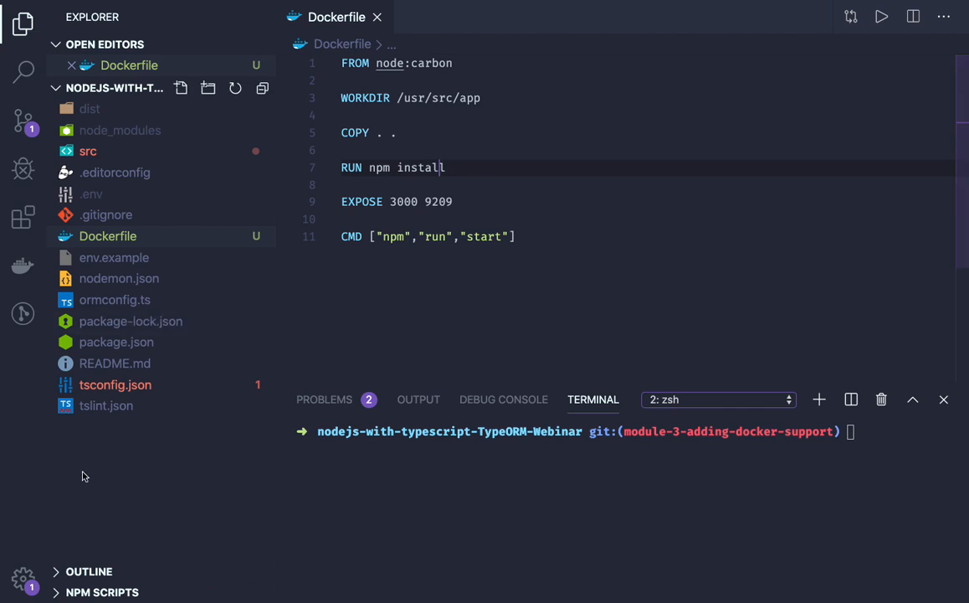
- Create a new file named docker-compose.yml at the project root
text(dock)
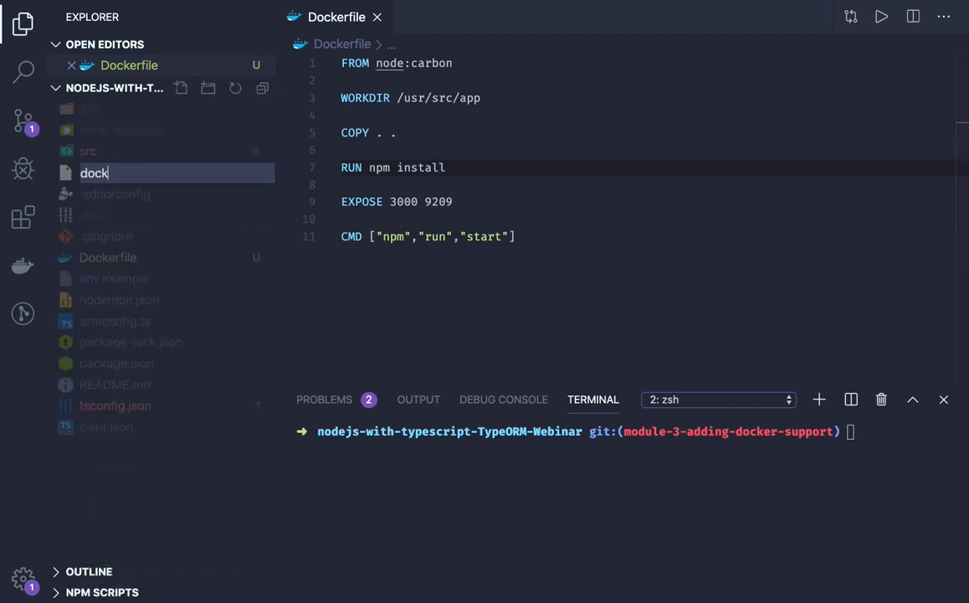
text(er-com)
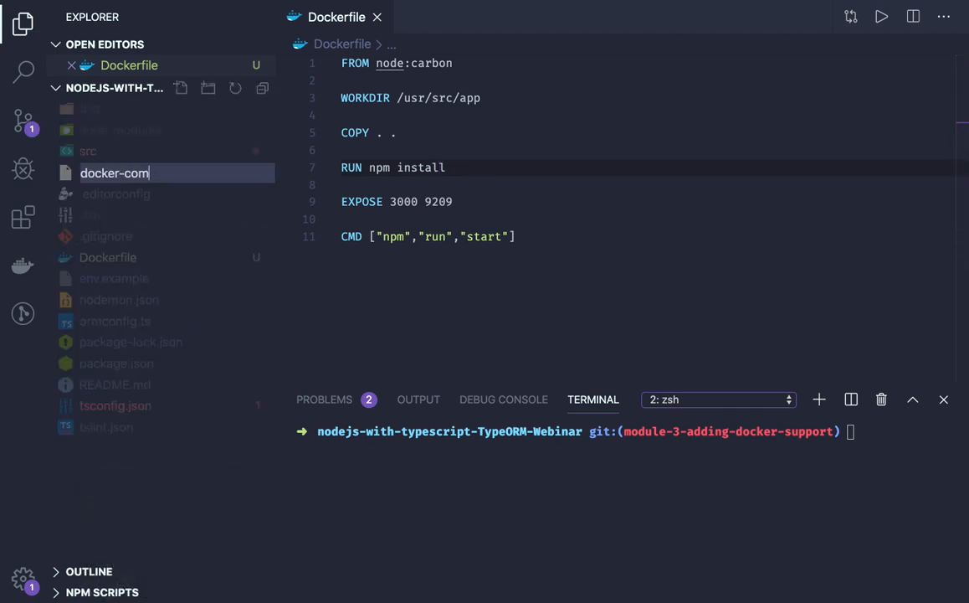
text(pose.yml)
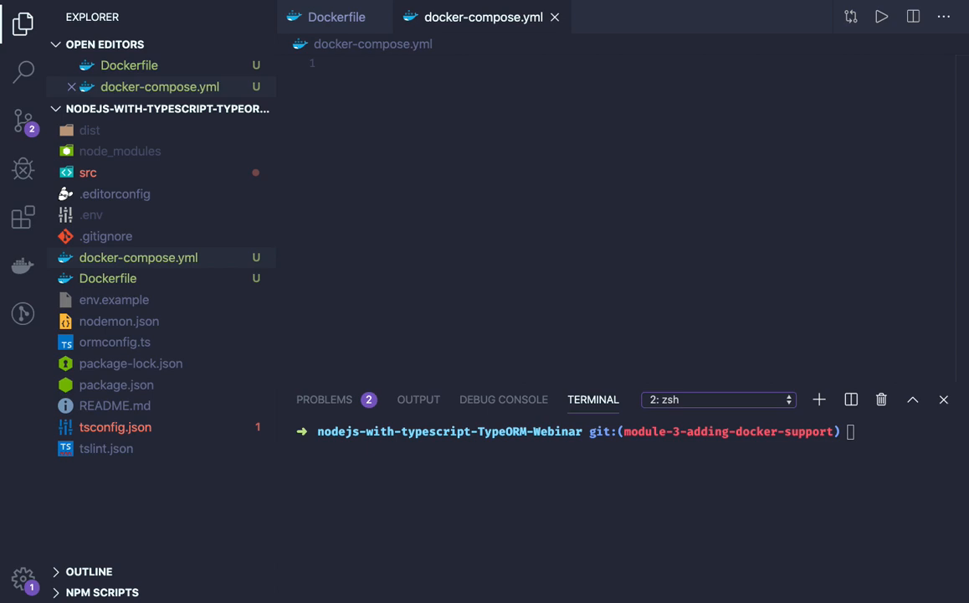
- Declare compose version "3" with a node service built from . mapping ports 3000:3000
text(v)
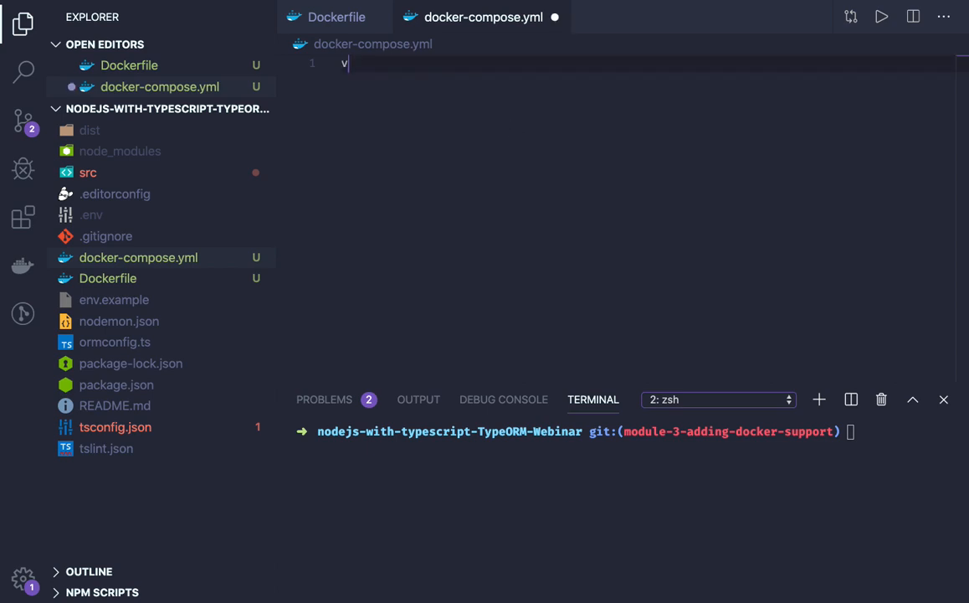
text(ersion)
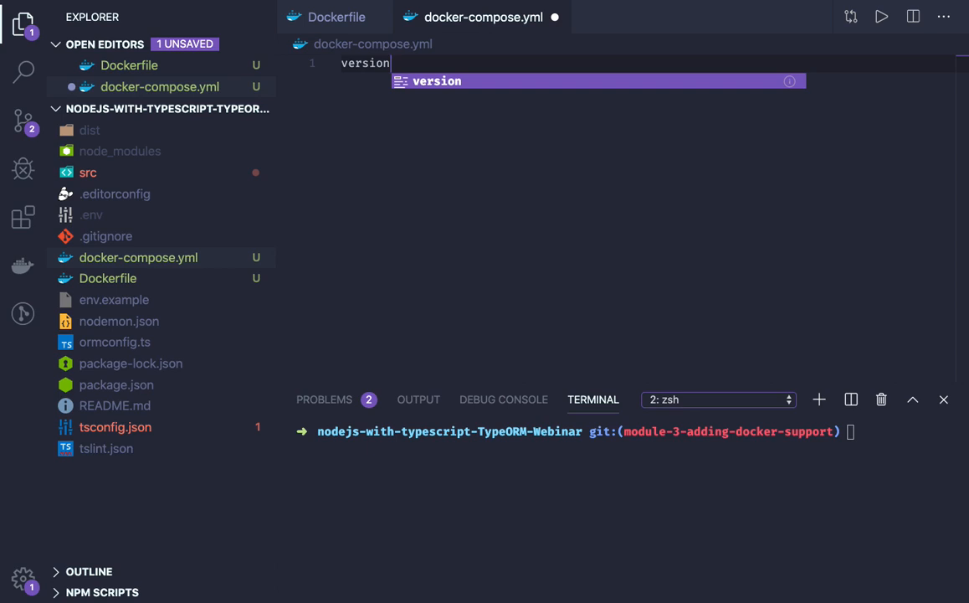
text(: "3")
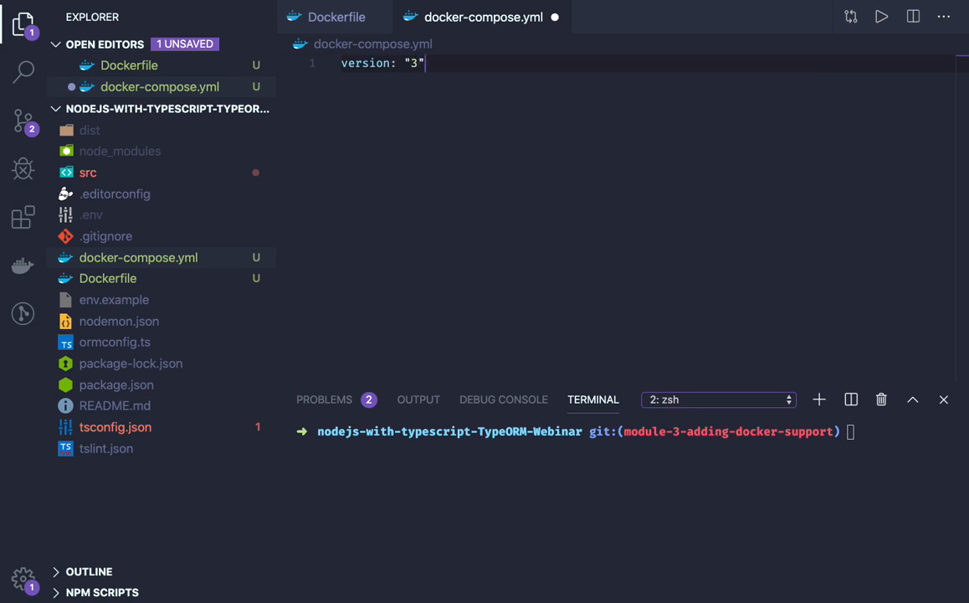
text(ser)
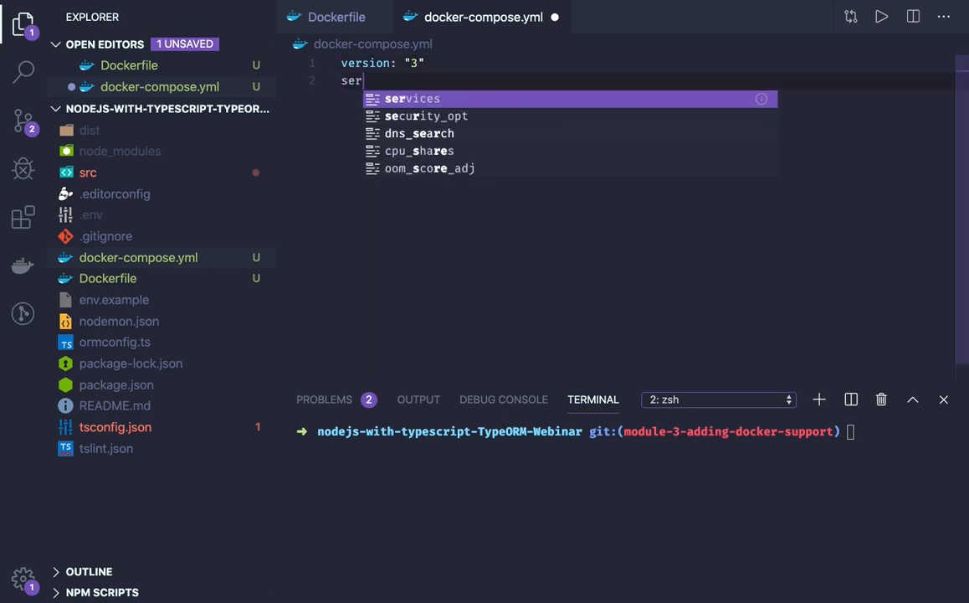
key(Enter)
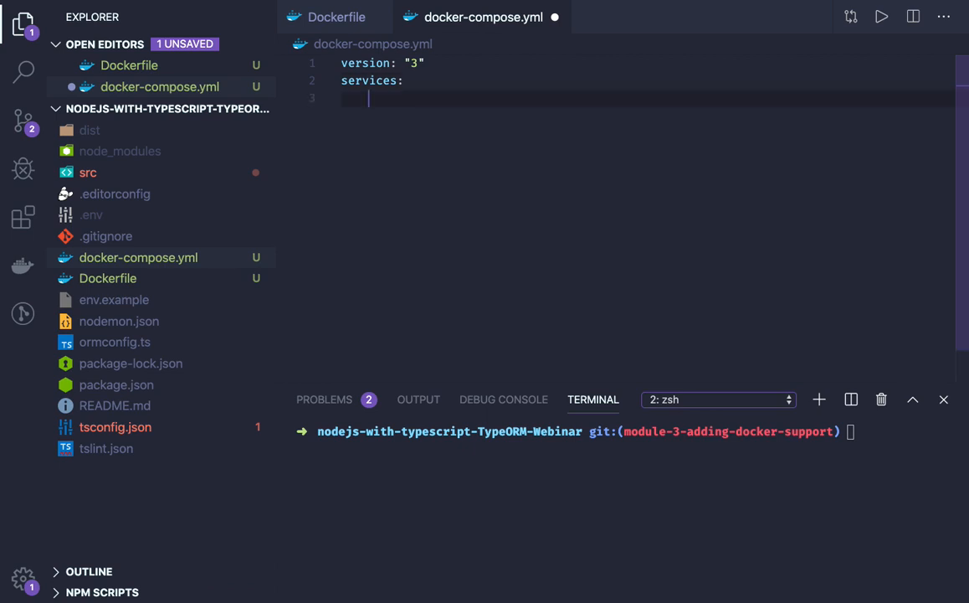
text(node)
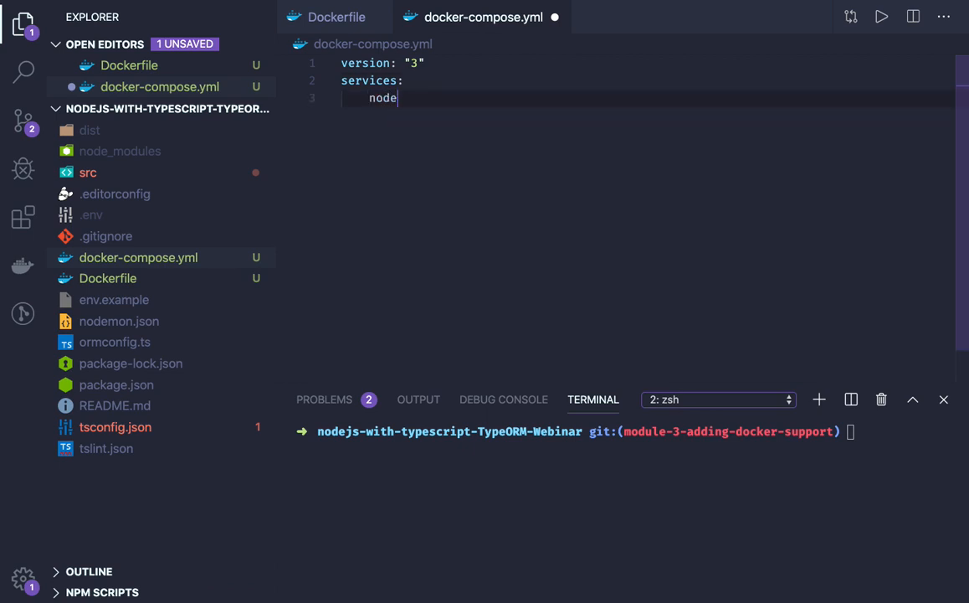
text(:)
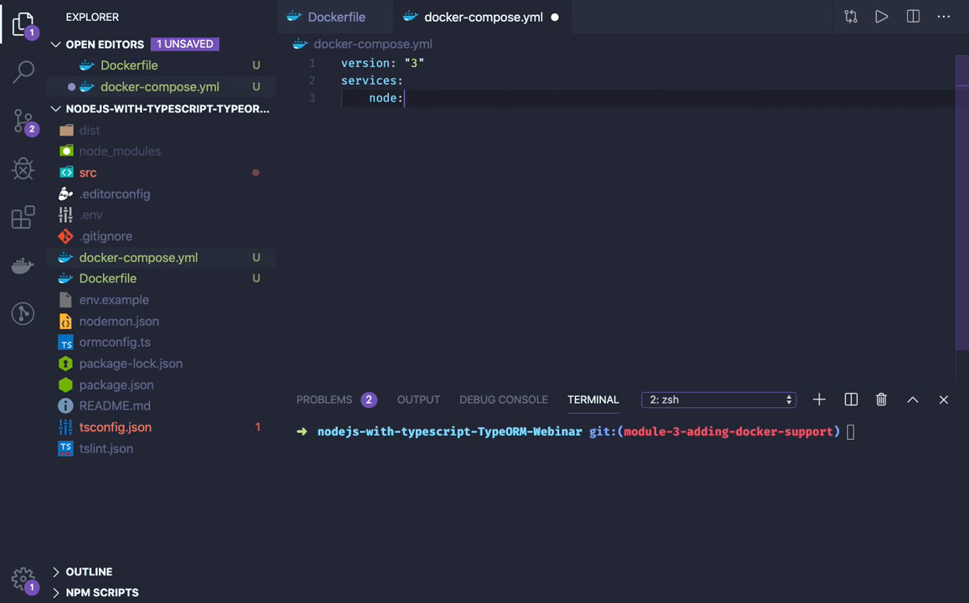
text(build:)
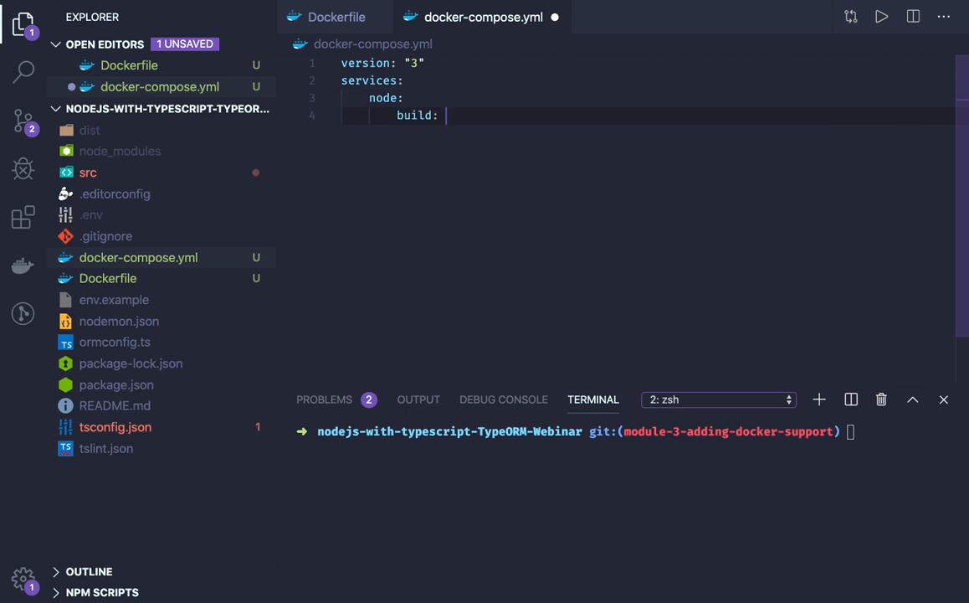
text(.)
text(ports:)
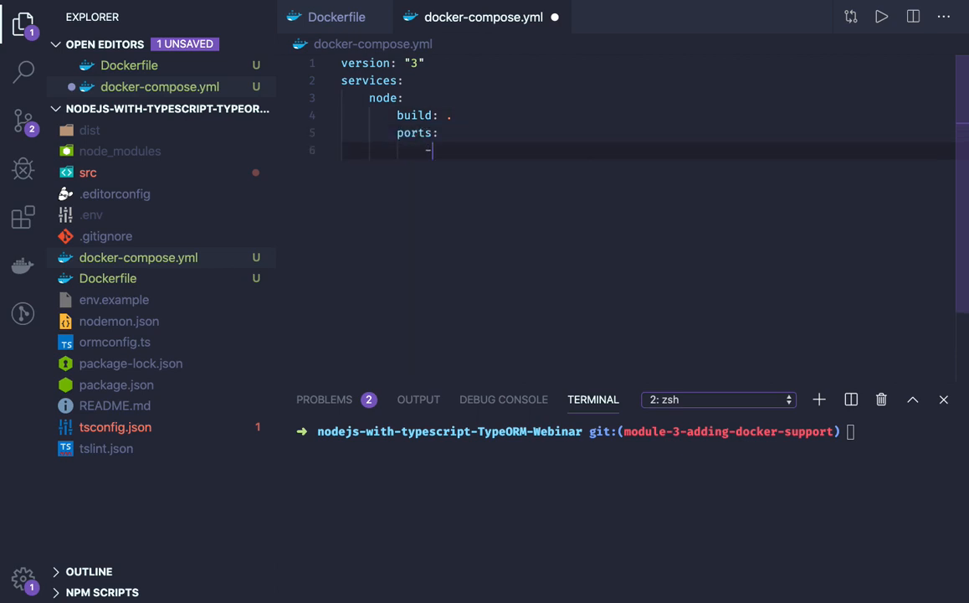
text(3000)
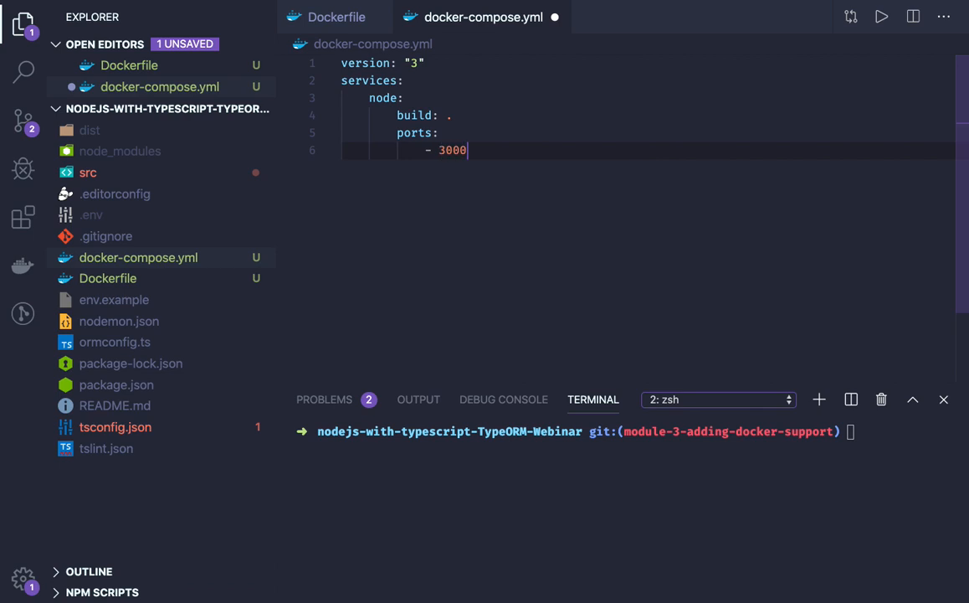
text(:3000)
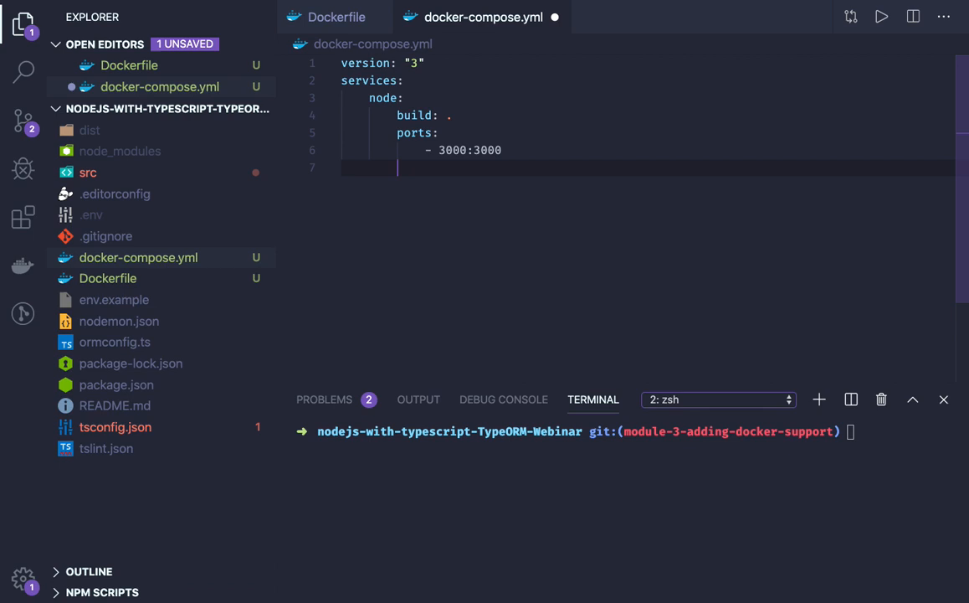
- Mount ./ to /usr/src/app in the node service and make it depend on mysql
text(volumes:)
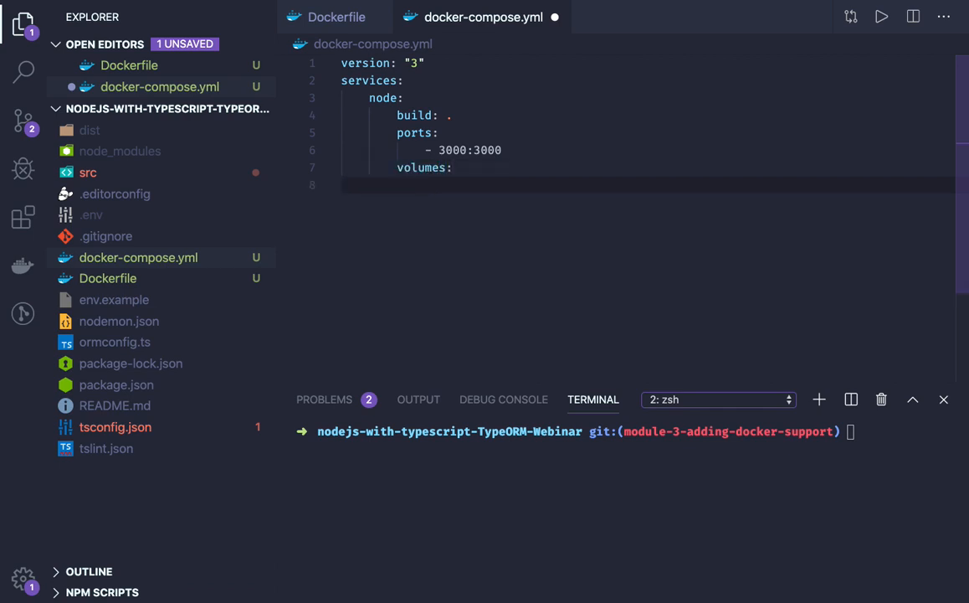
text(-)
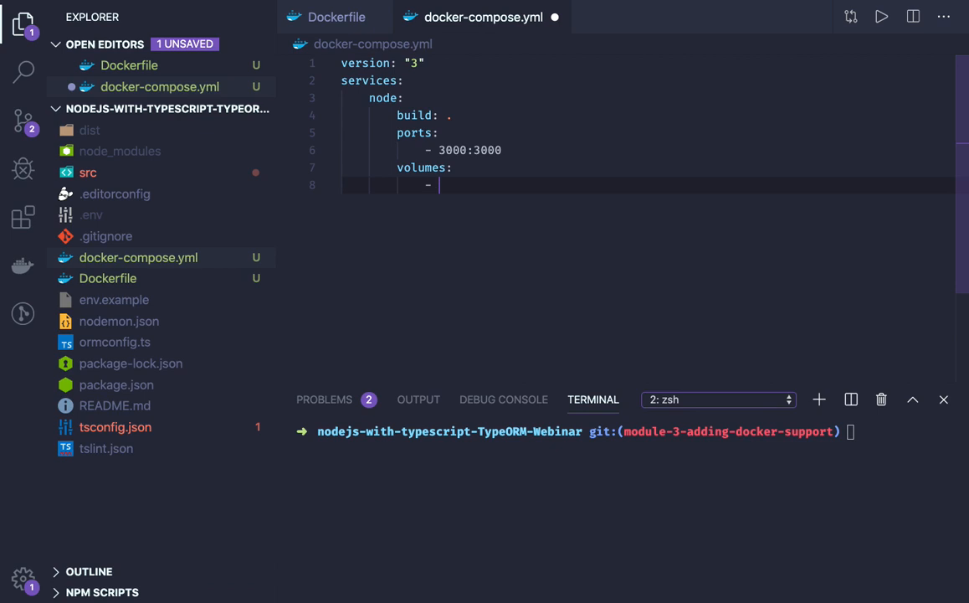
text(./)
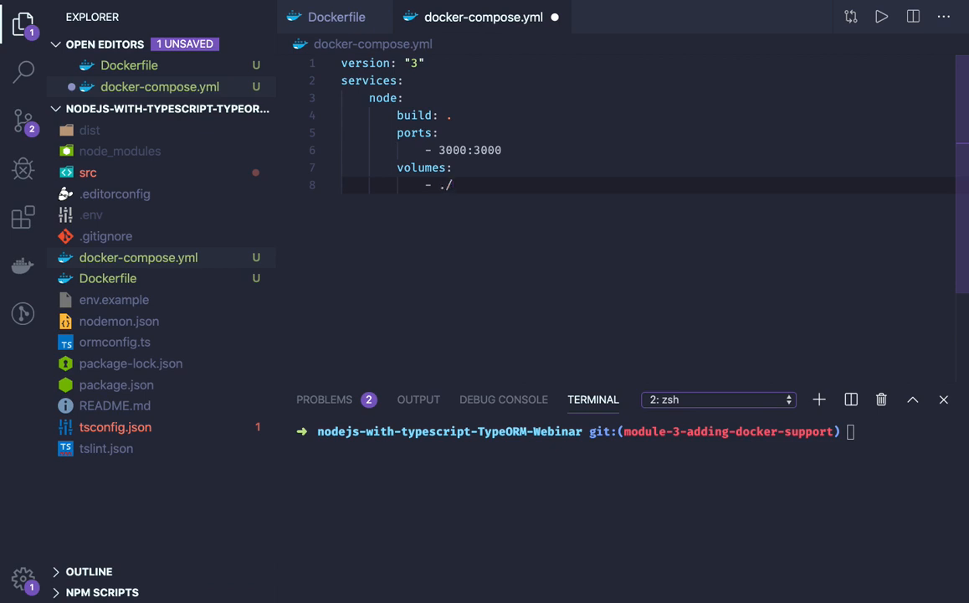
text(:)
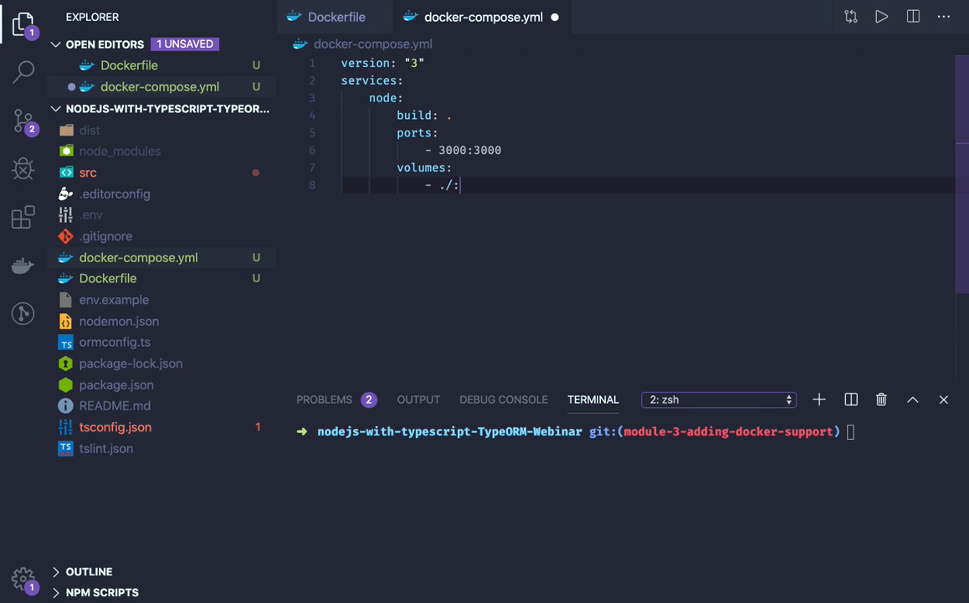
text(/)
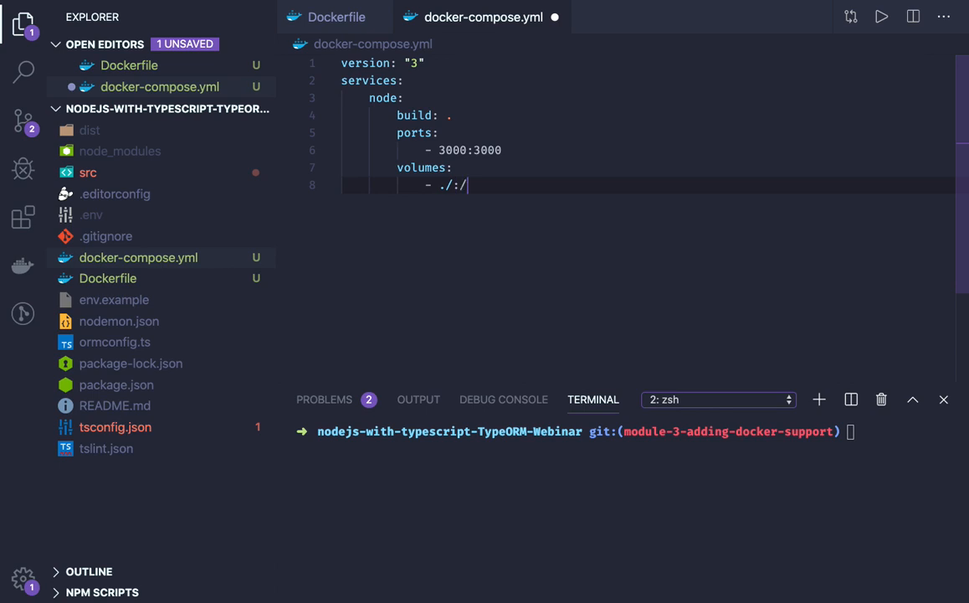
text(usr/)
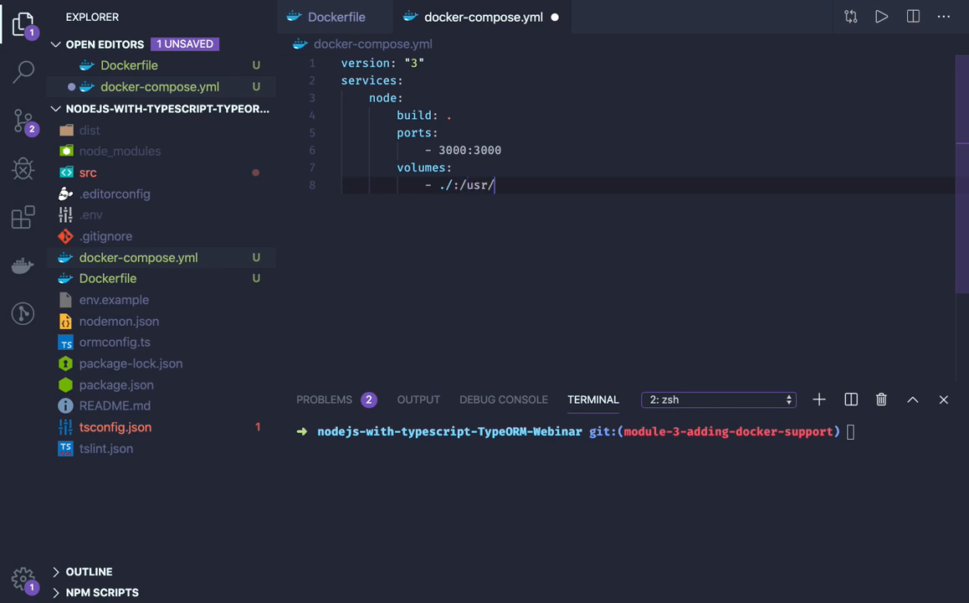
text(src.app)
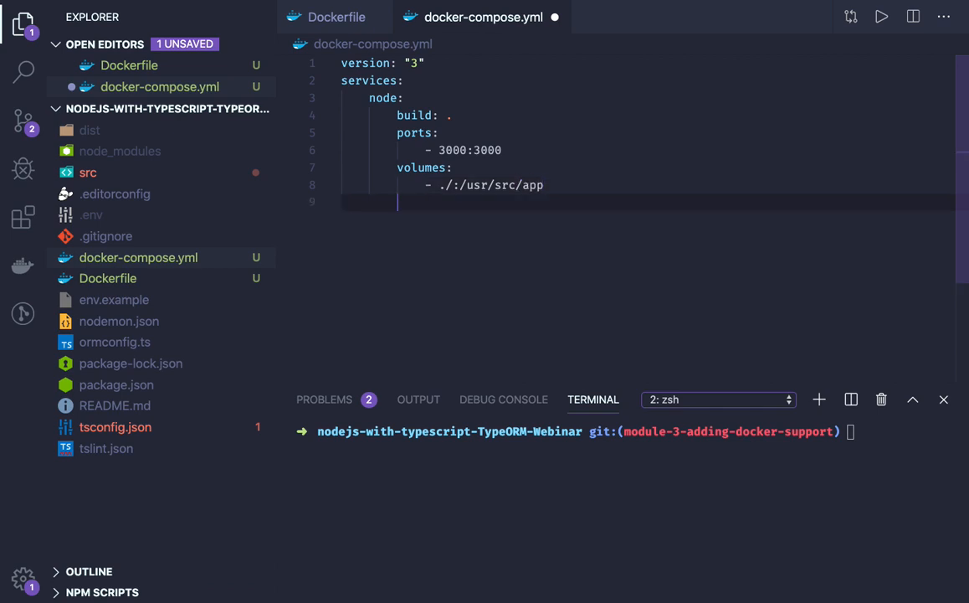
text(depends_on:)
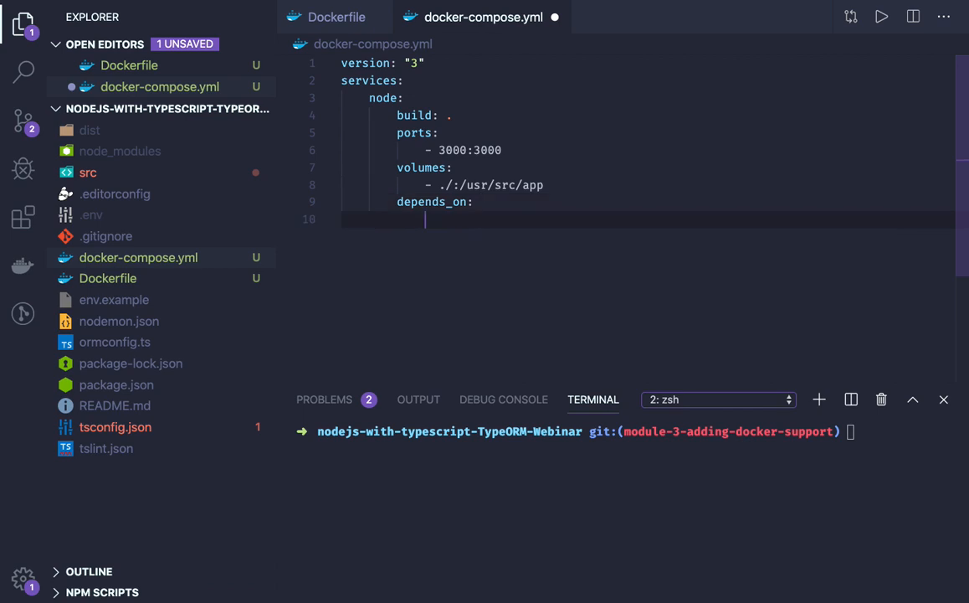
text(-)
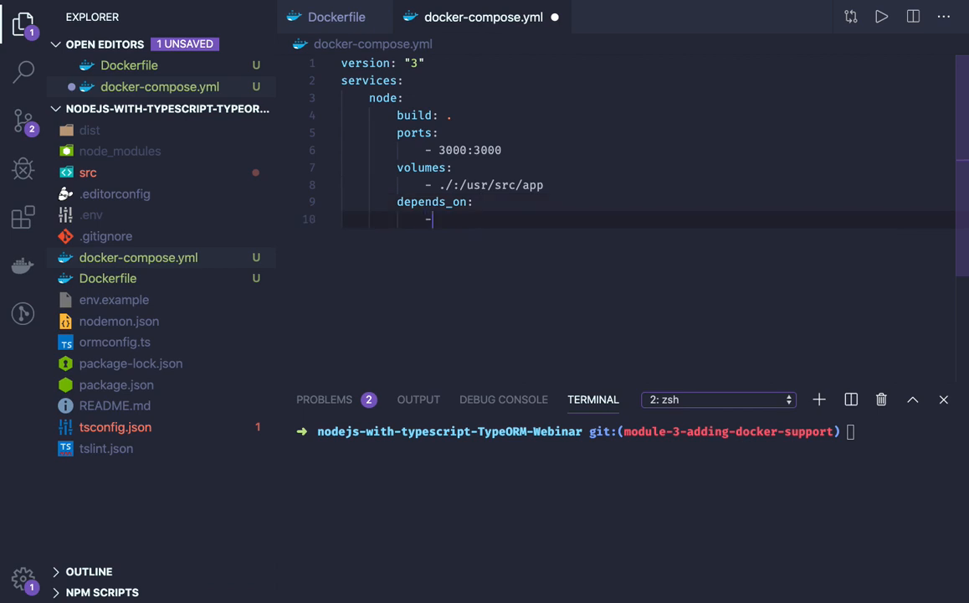
text(mysql)
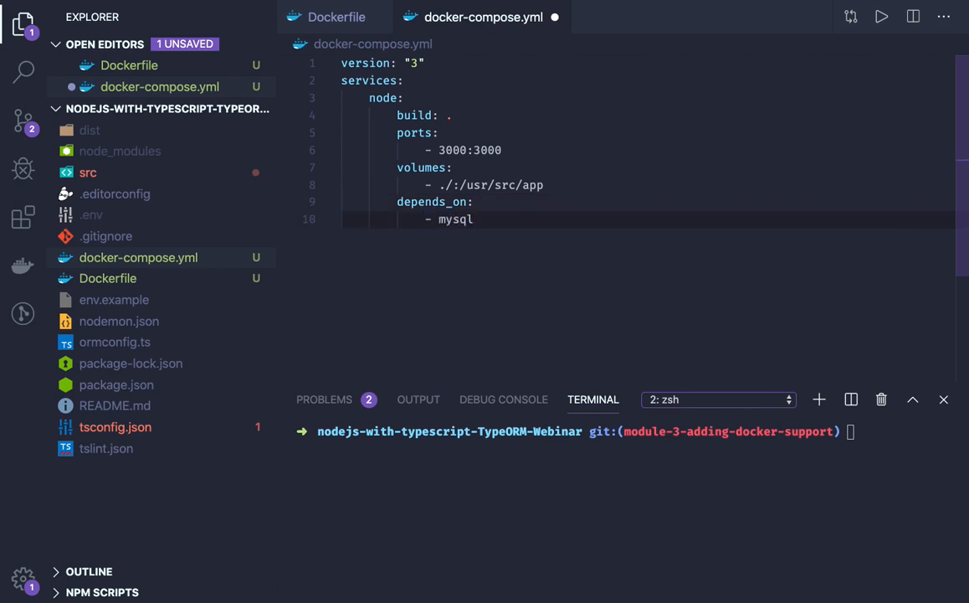
key(Enter)
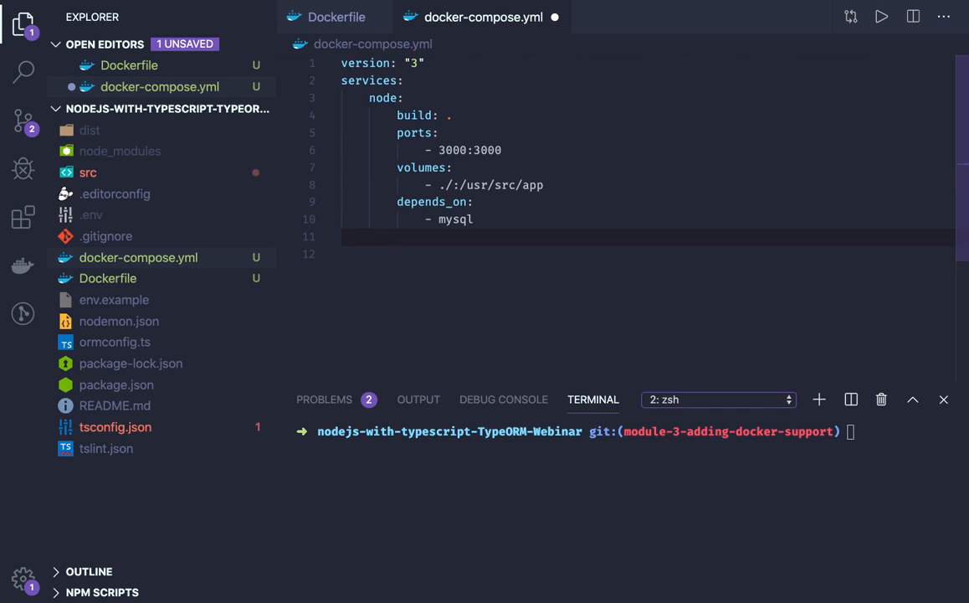
- Add a mysql service using the mysql:5.7 image
text(mysql:)
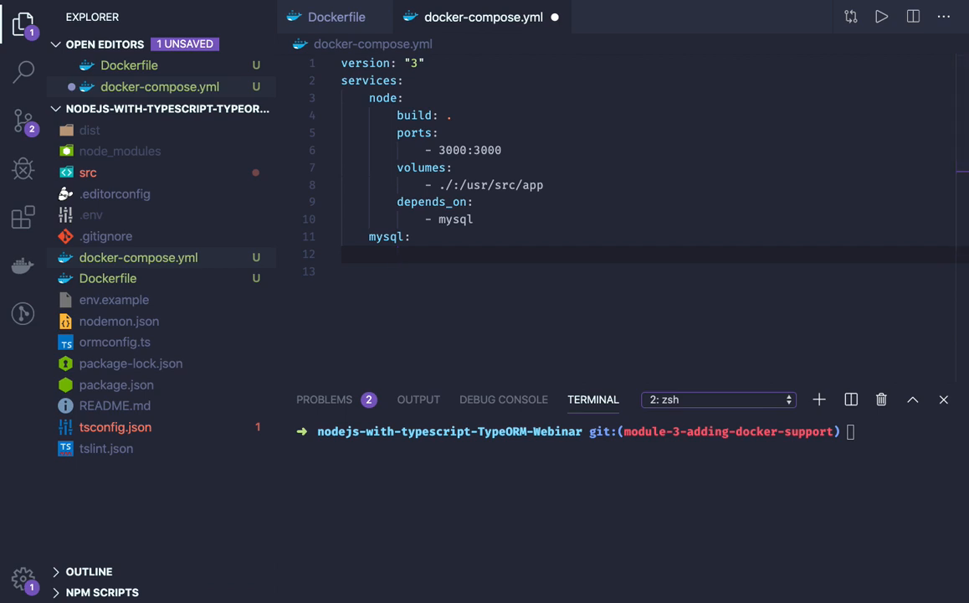
key(Enter)
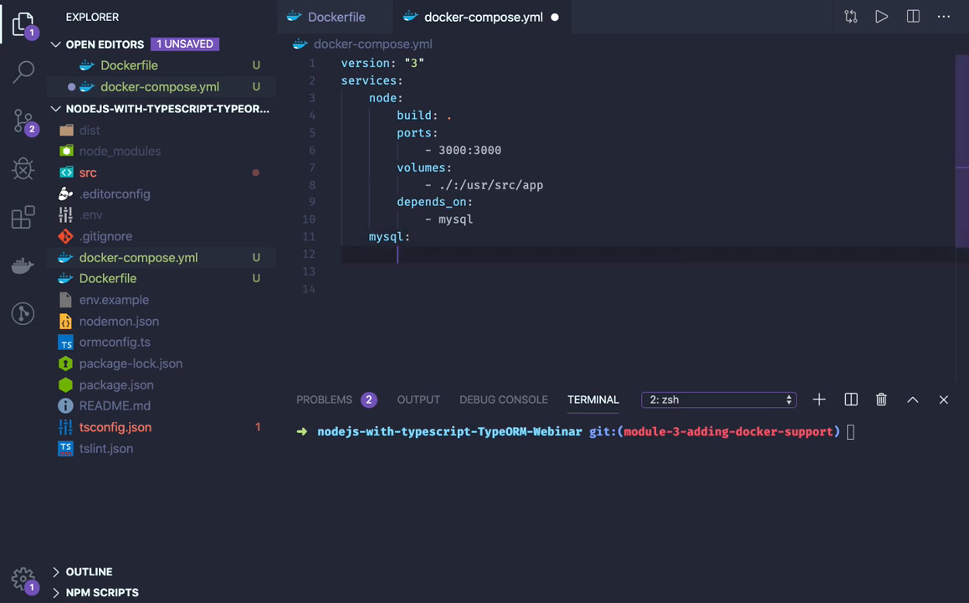
text(image:)
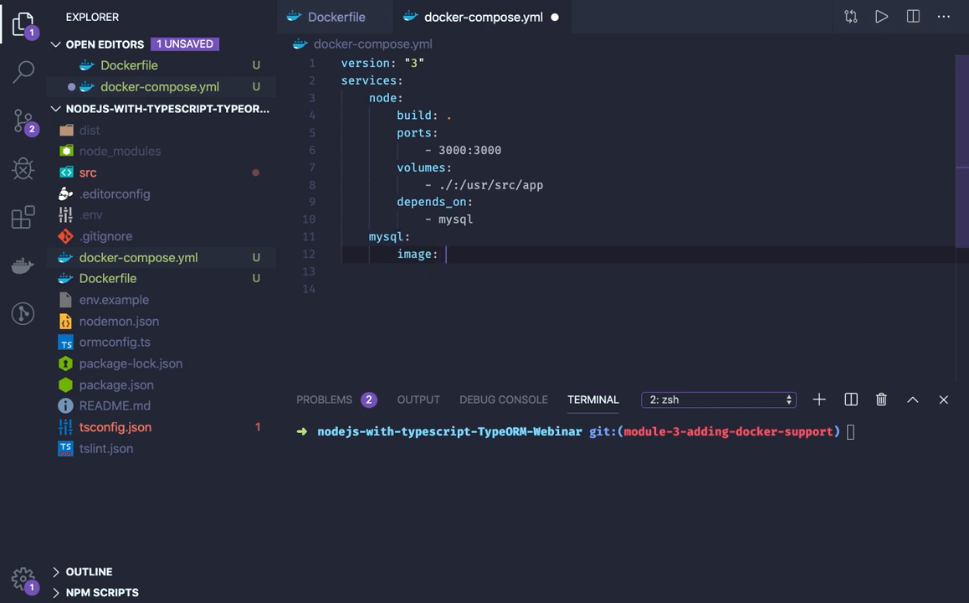
text(my)
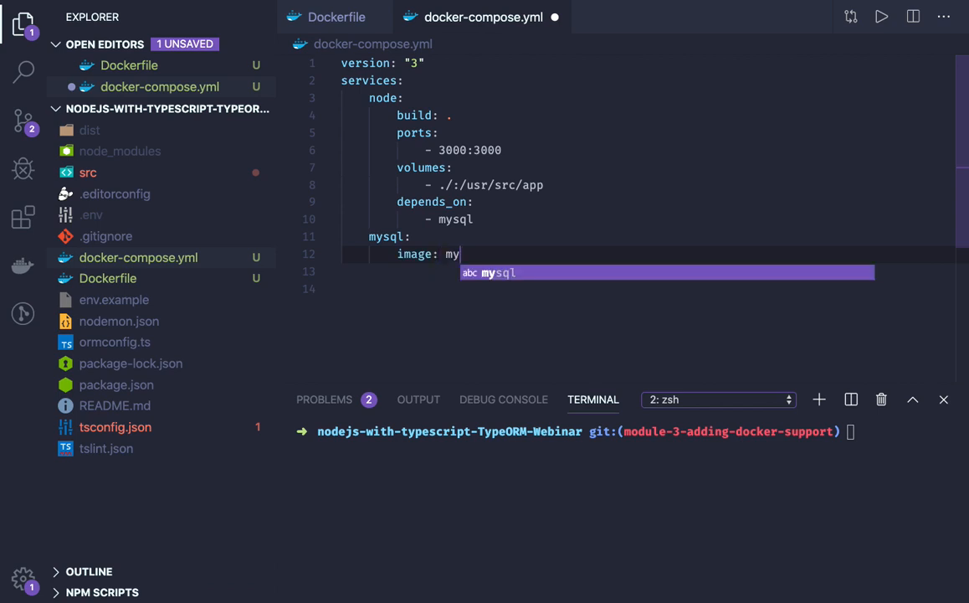
text(sql)
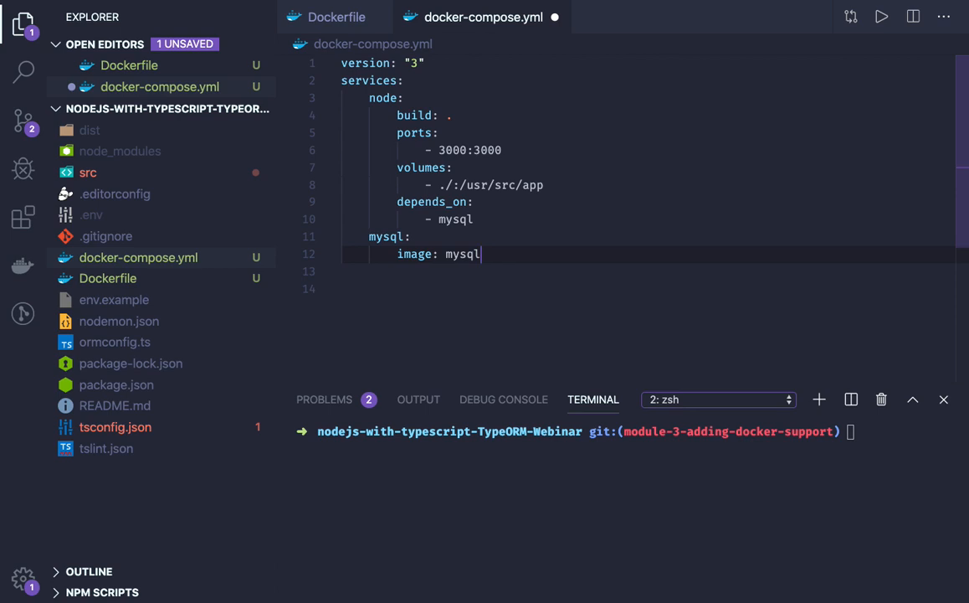
text(:5.7)
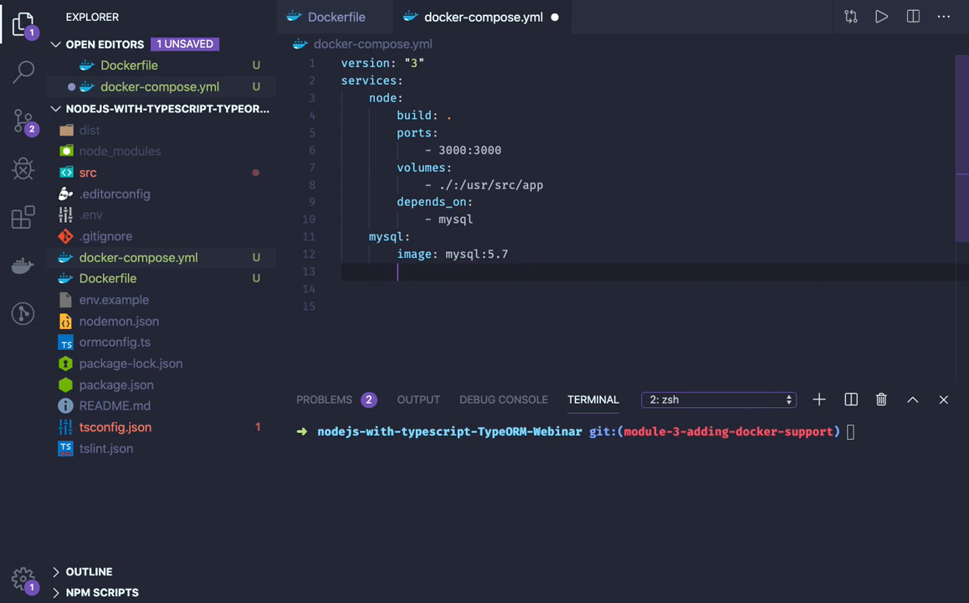
- Map ports 3306:3006 on the mysql service and begin its environment block
text(ports:)
click(647, 290)
text(-)
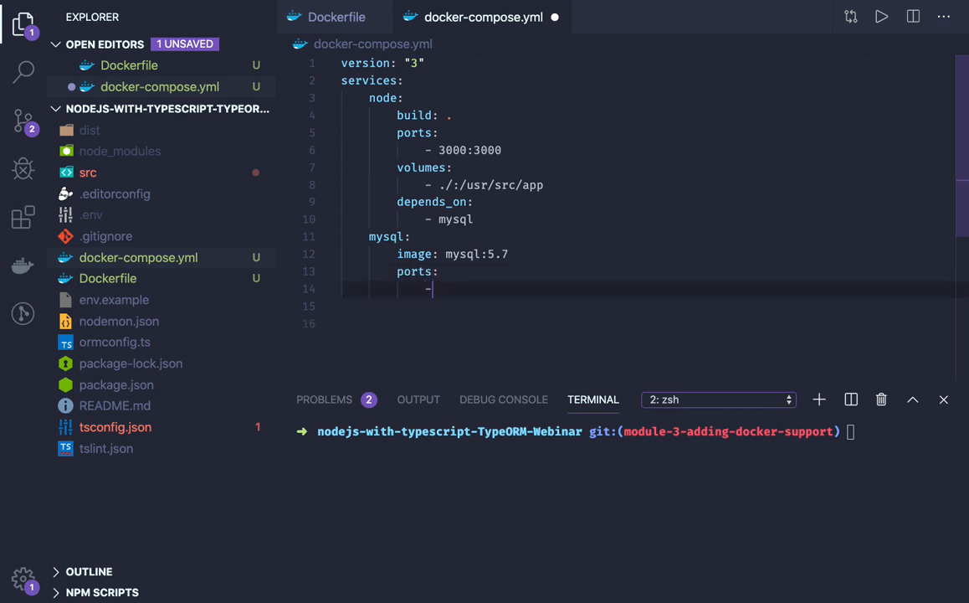
text(33)
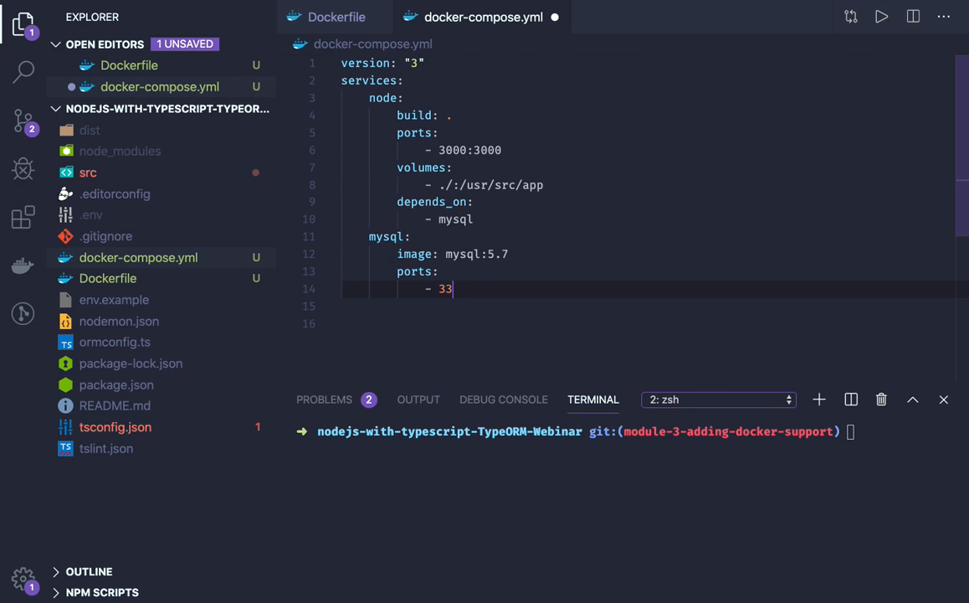
text(06:3)
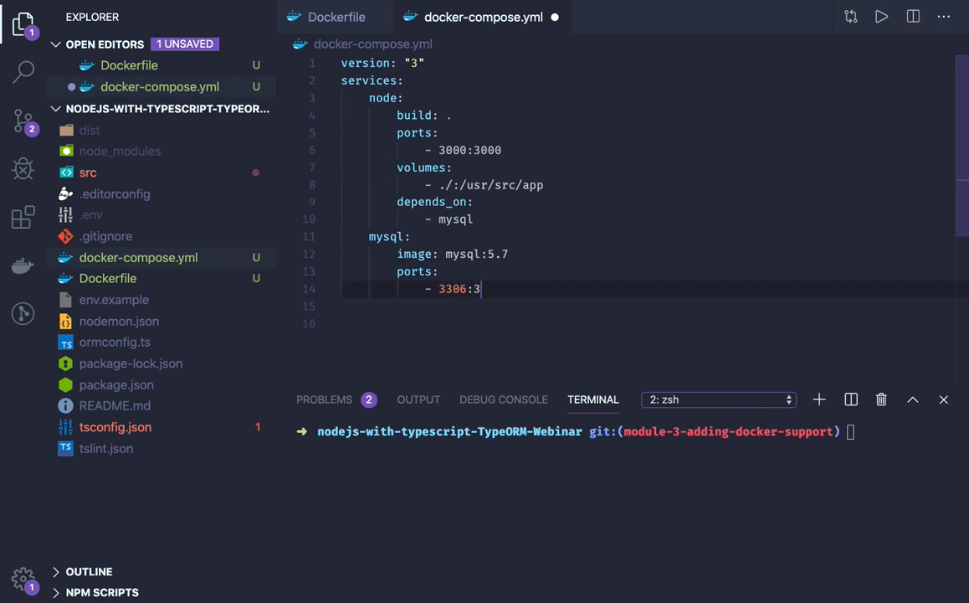
text(006)
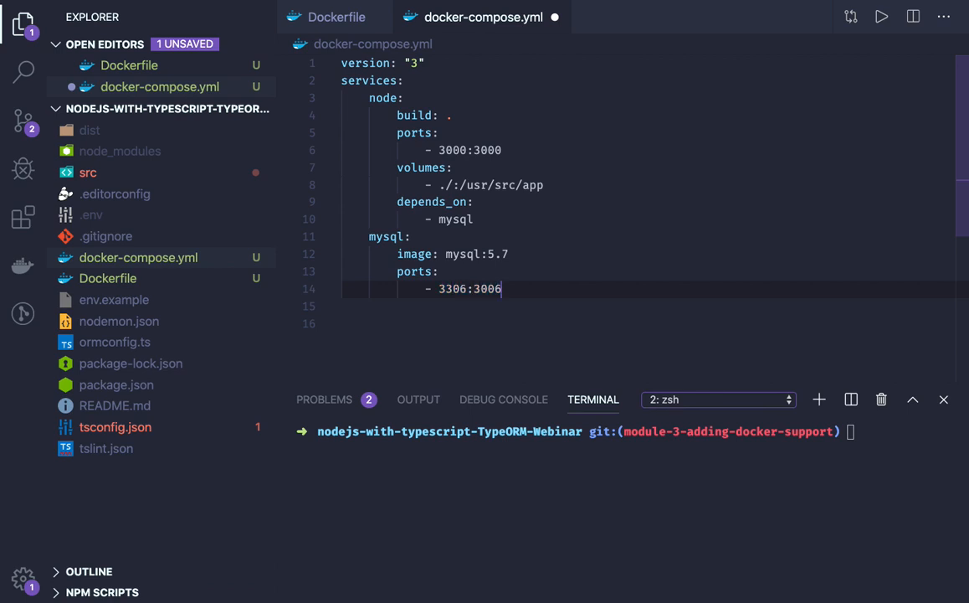
text(e)
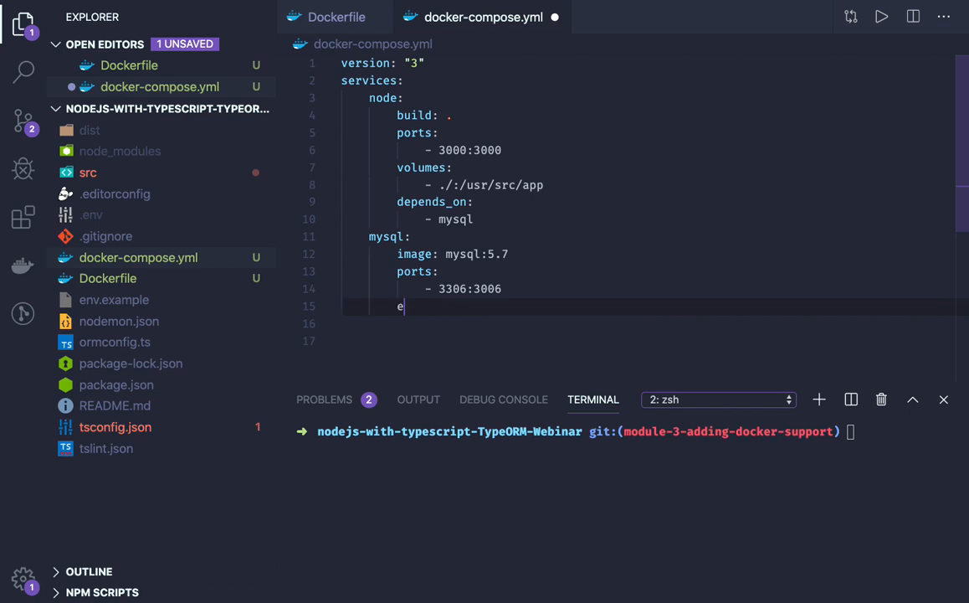
text(nvironment:)
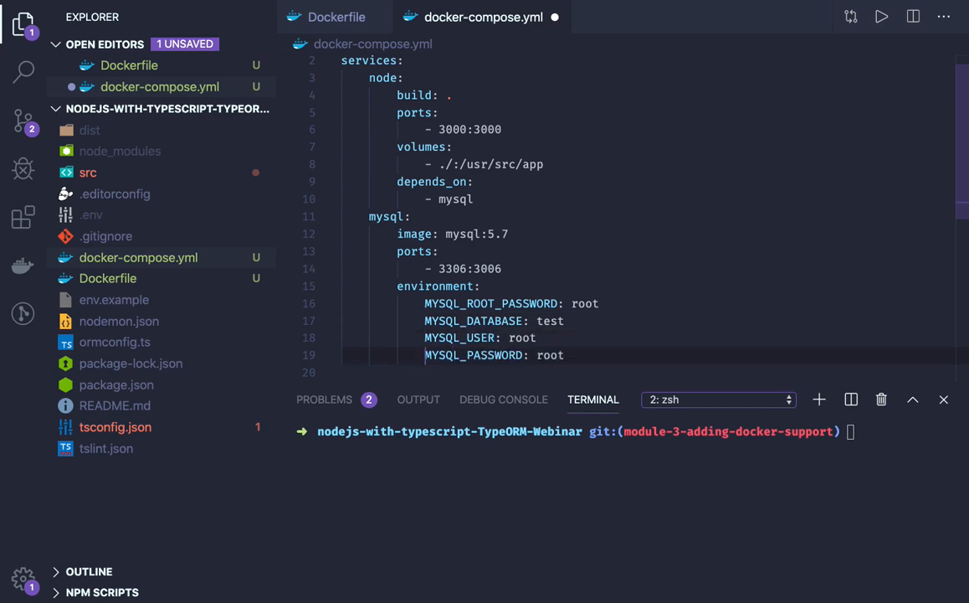
- Give the mysql service a data-db:/var/lib/mysql volume mapping
scroll(down, 3)
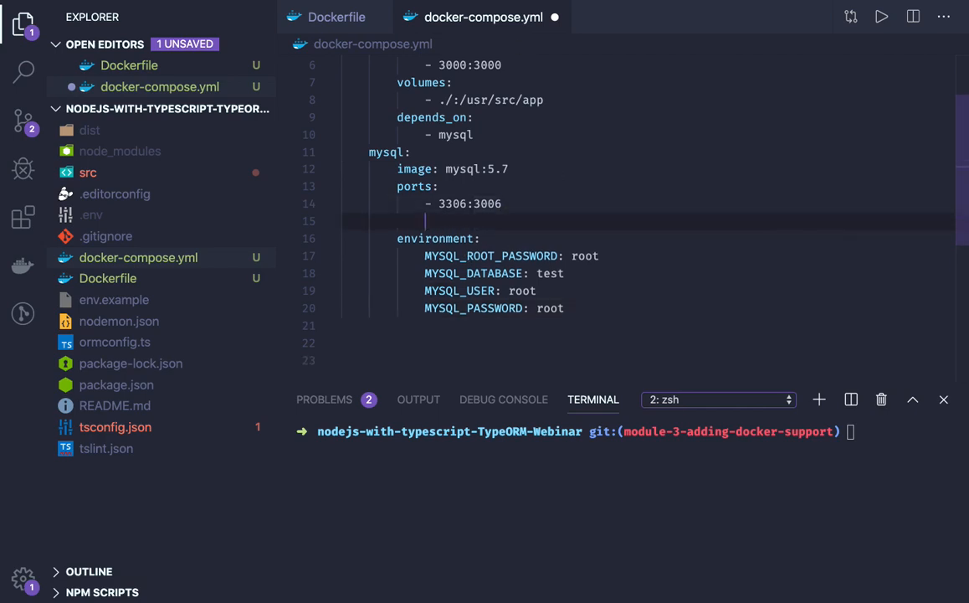
text(volume:)
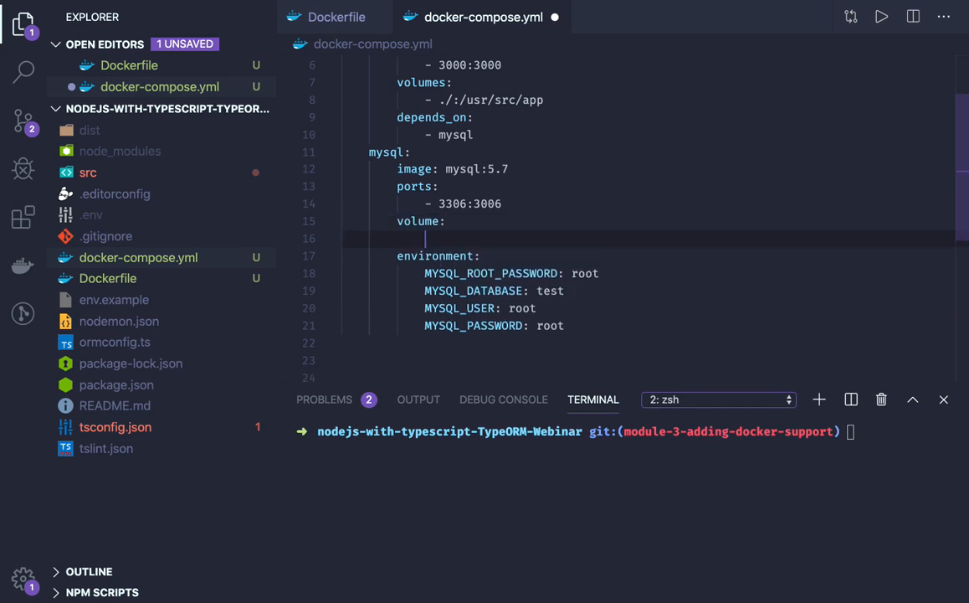
text(-)
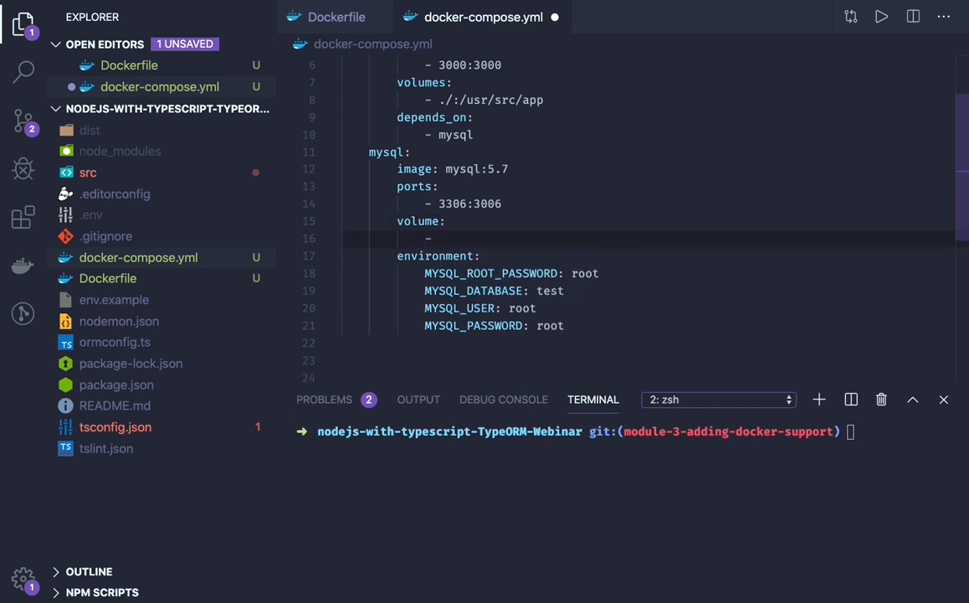
text(data-db)
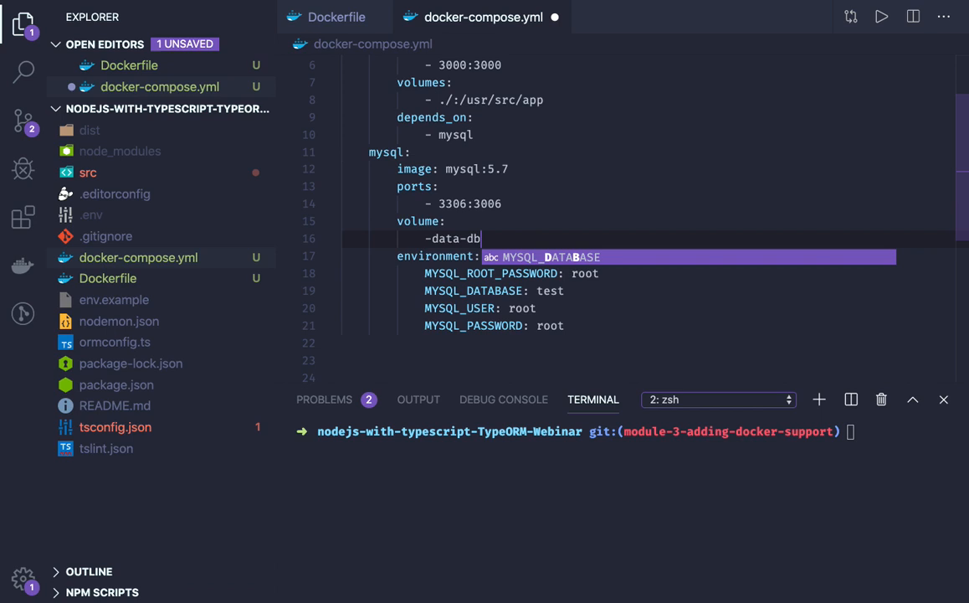
text(:)
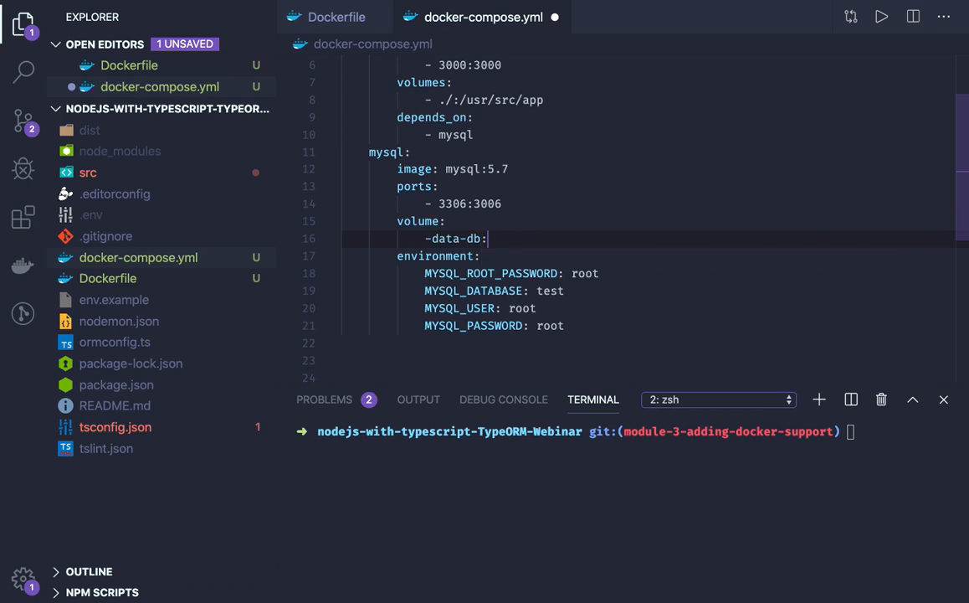
text(/)
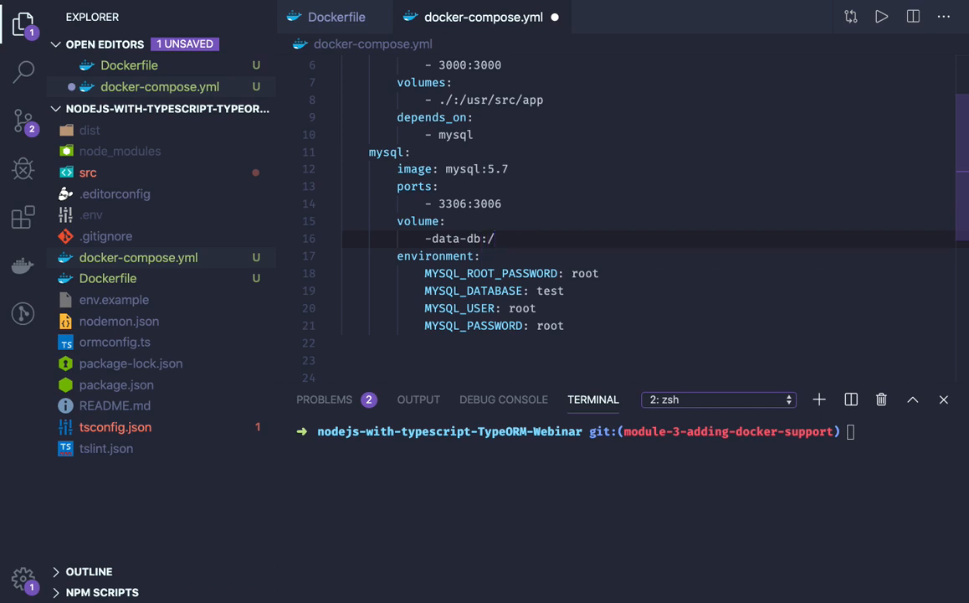
text(/var/l)
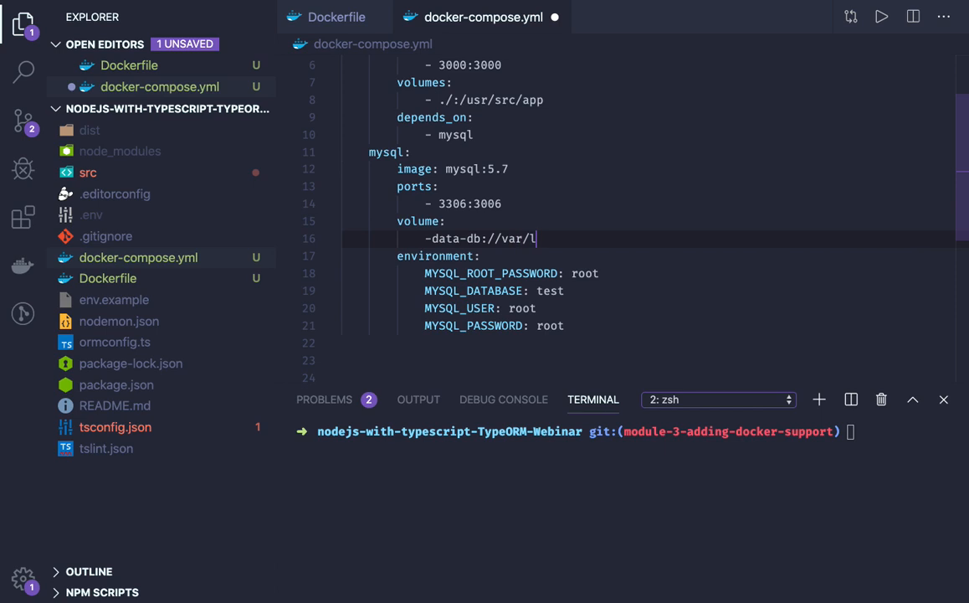
text(ib/mysql)
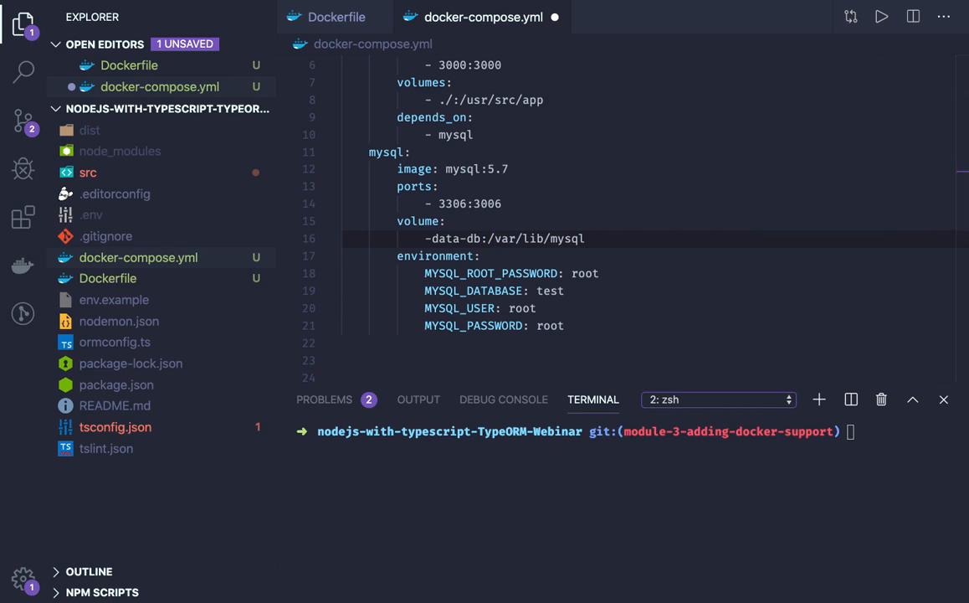
scroll(up, 3)
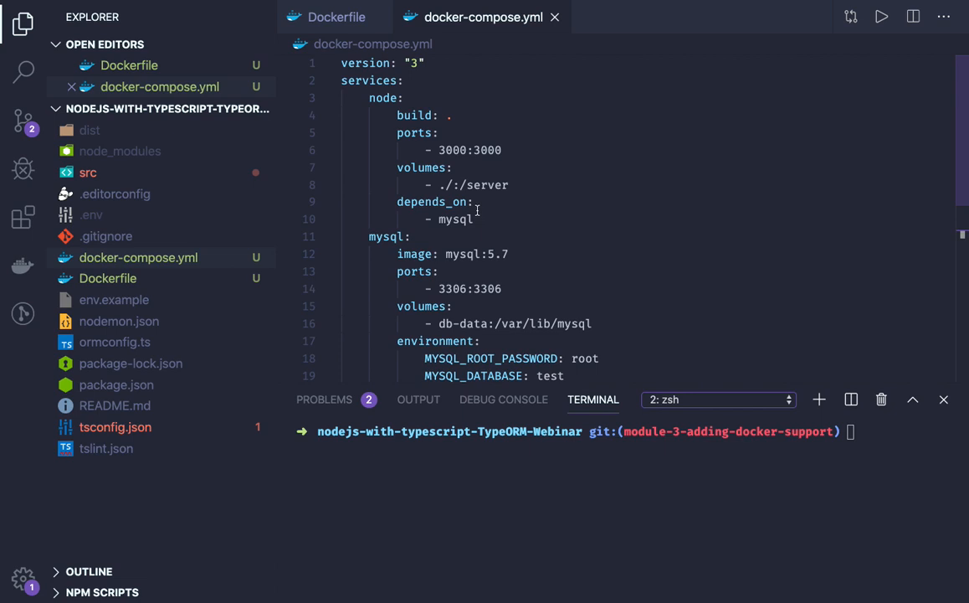
mouse_move(514, 151)
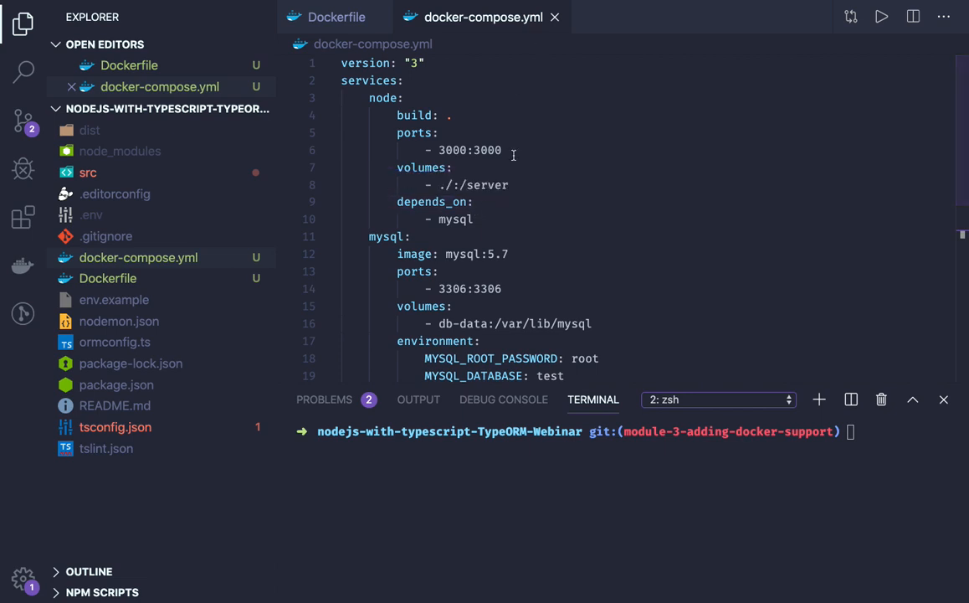
- Change the node volume's container path from /server to /usr/src/app
double_click(489, 184)
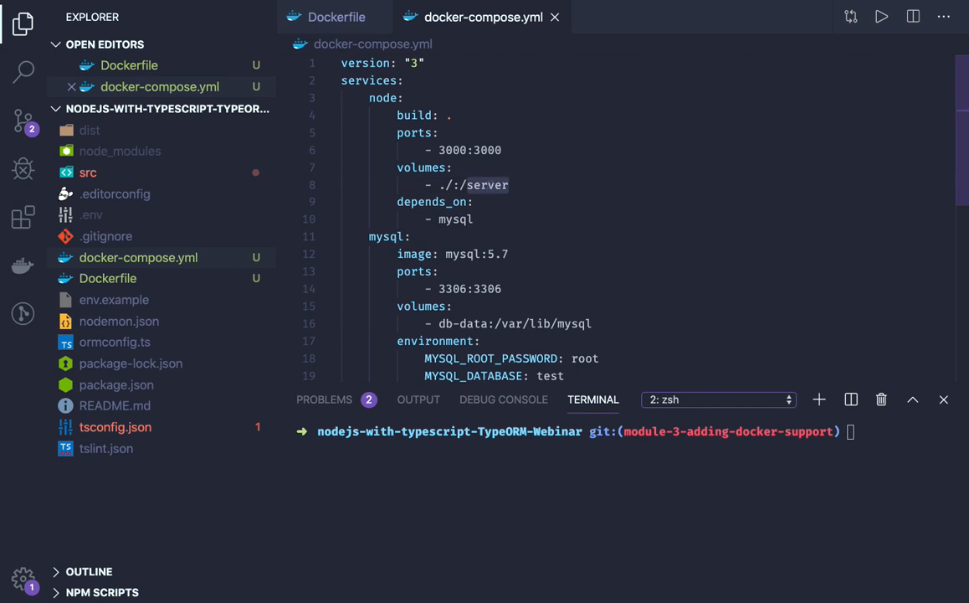
text(usr/src/)
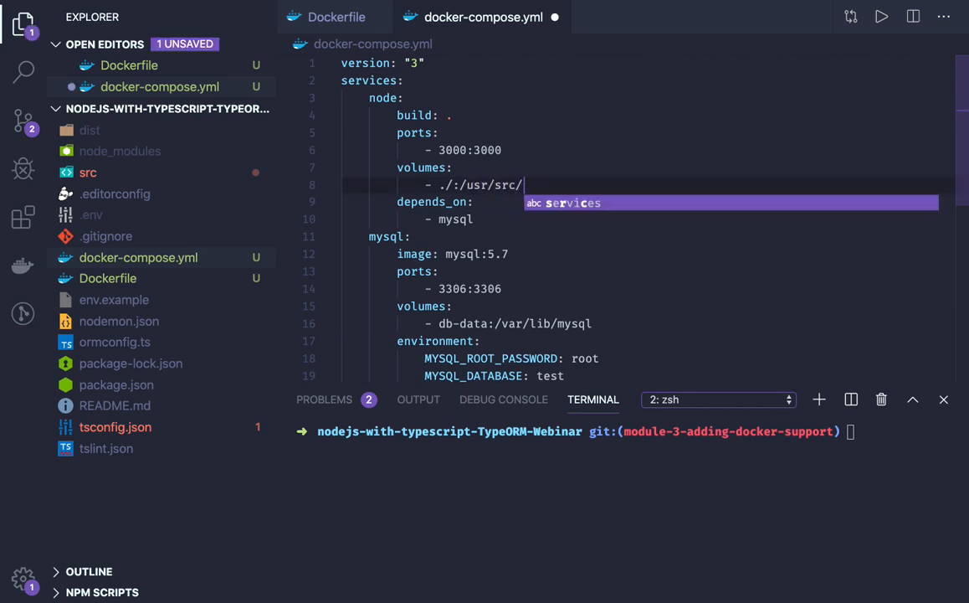
text(app)
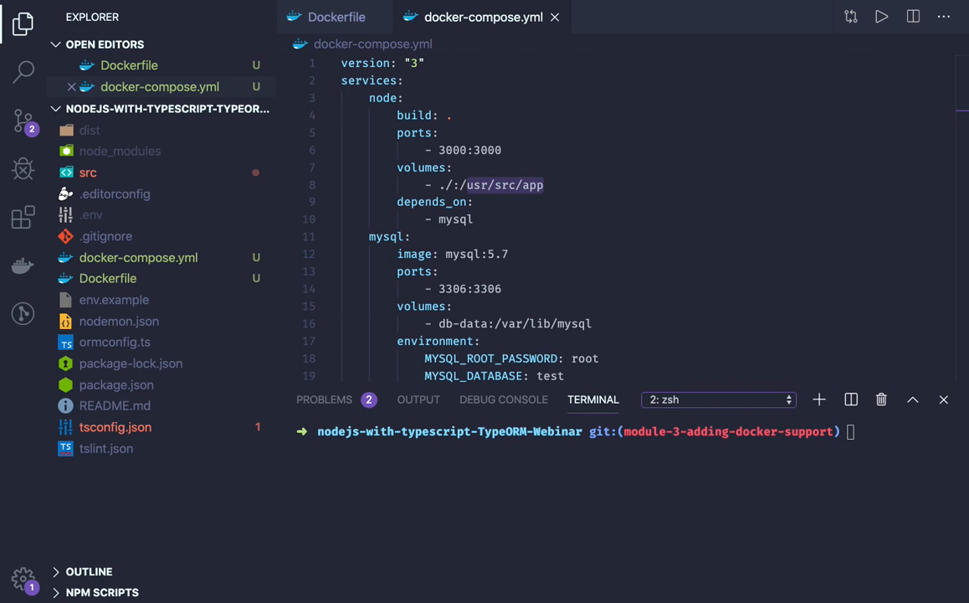
mouse_move(541, 194)
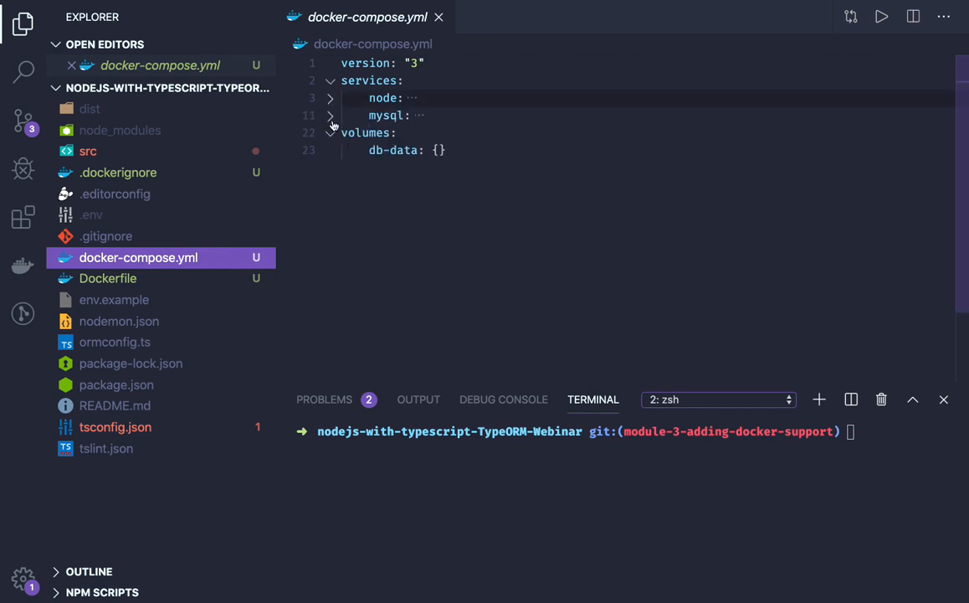
- Expand the folded mysql service and highlight its name in the compose file
click(331, 115)
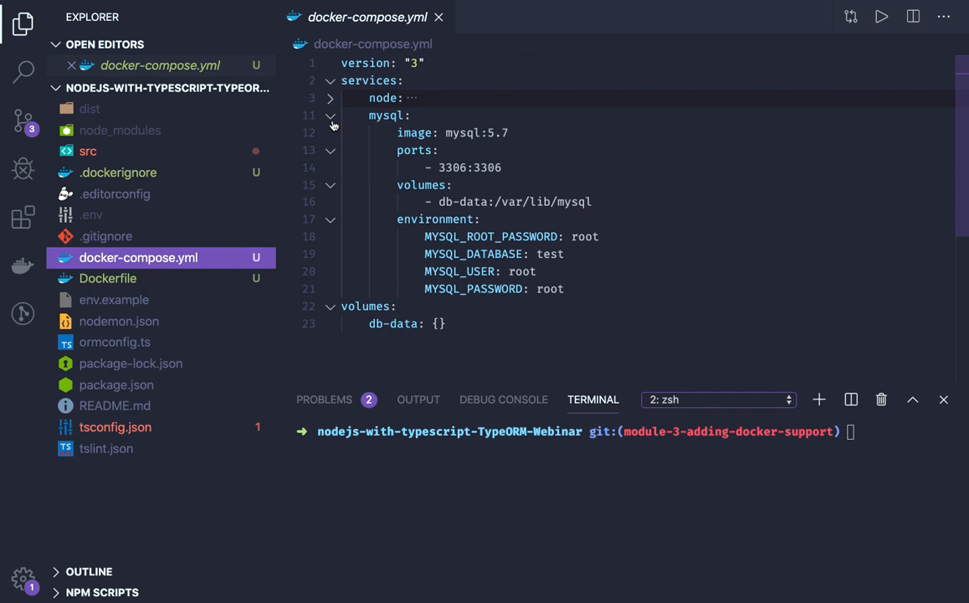
mouse_move(331, 124)
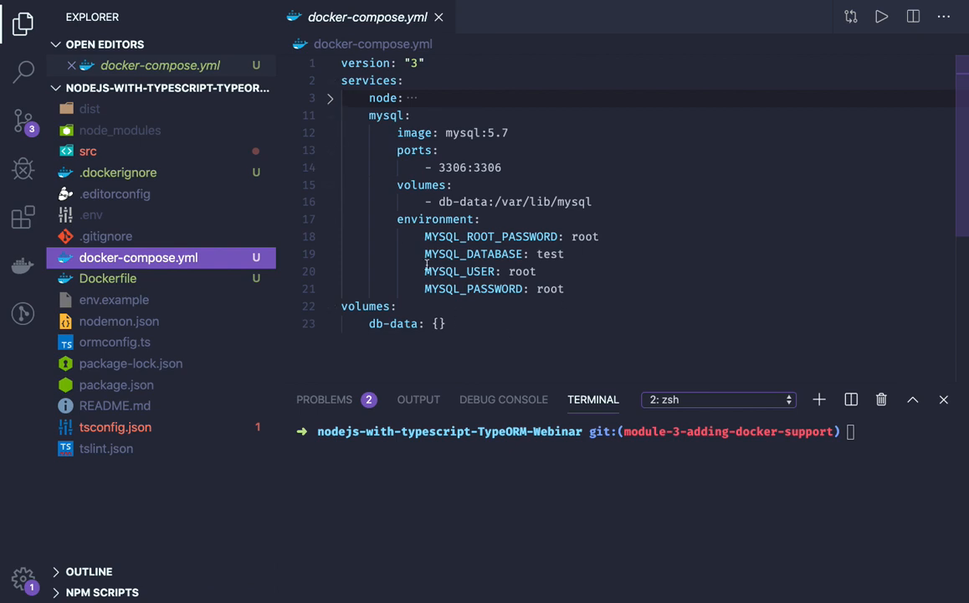
key(ctrl+a)
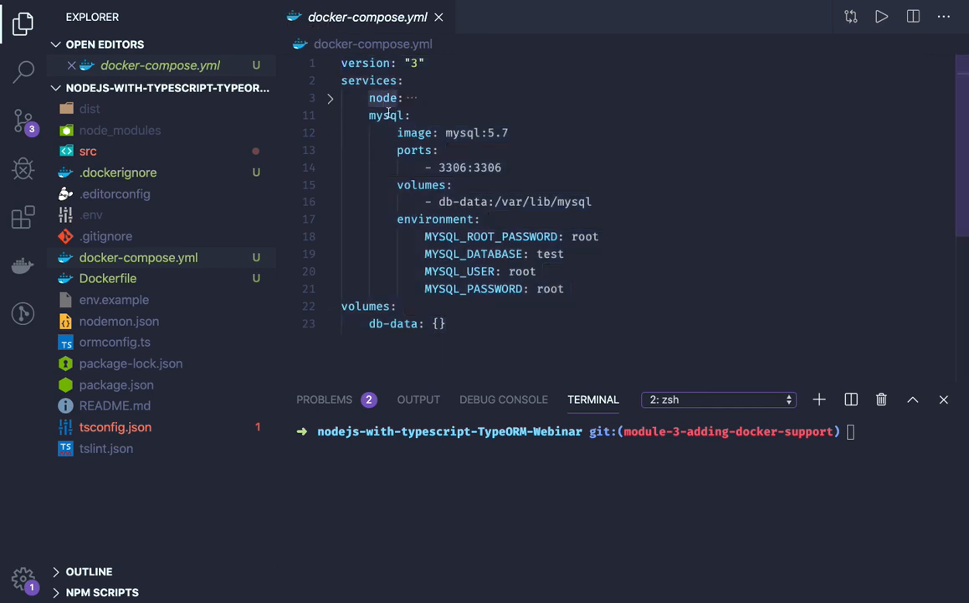
double_click(385, 114)
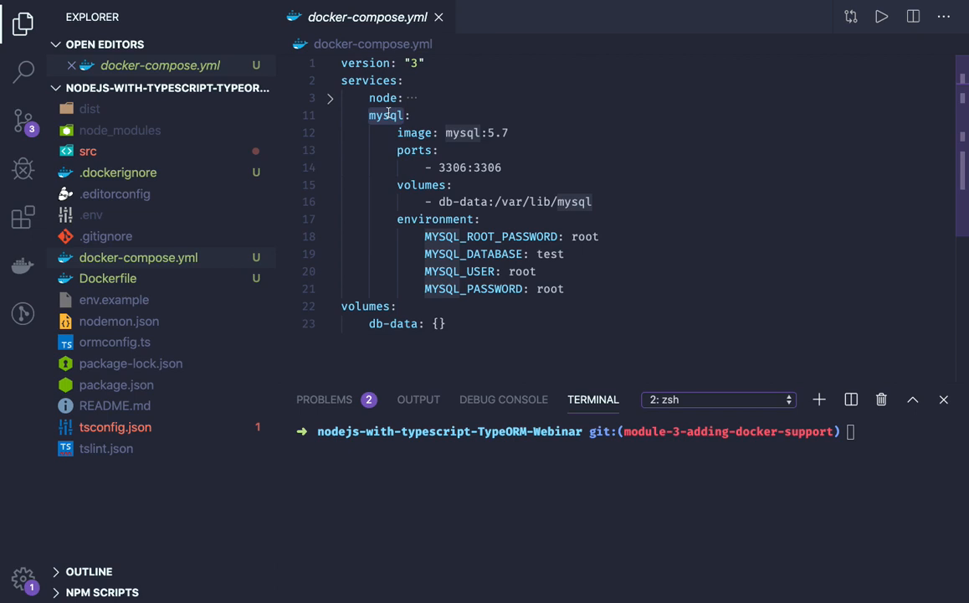